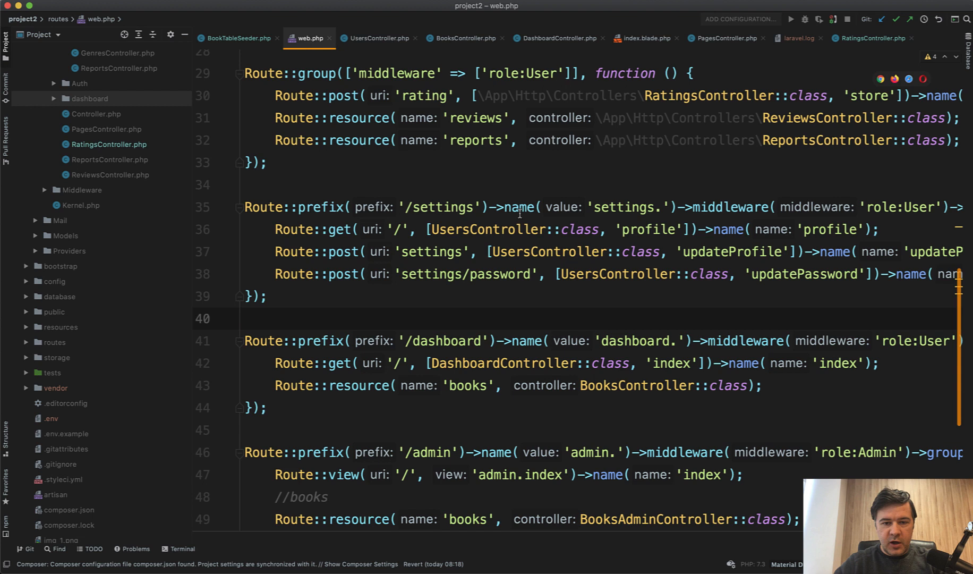
Visit the user Dashboard from the navbar account menu, return to Settings, then go back to PhpStorm.
click(501, 229)
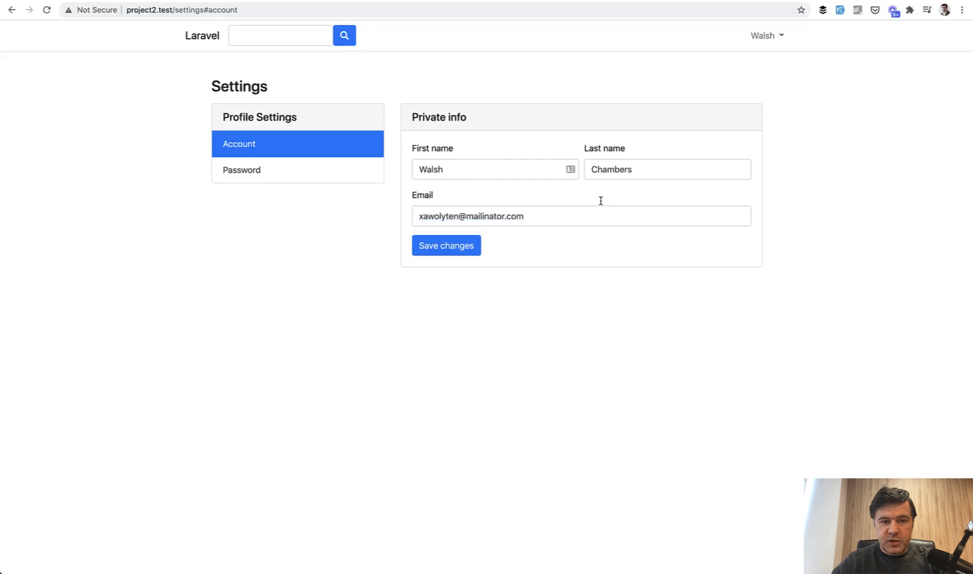
click(765, 36)
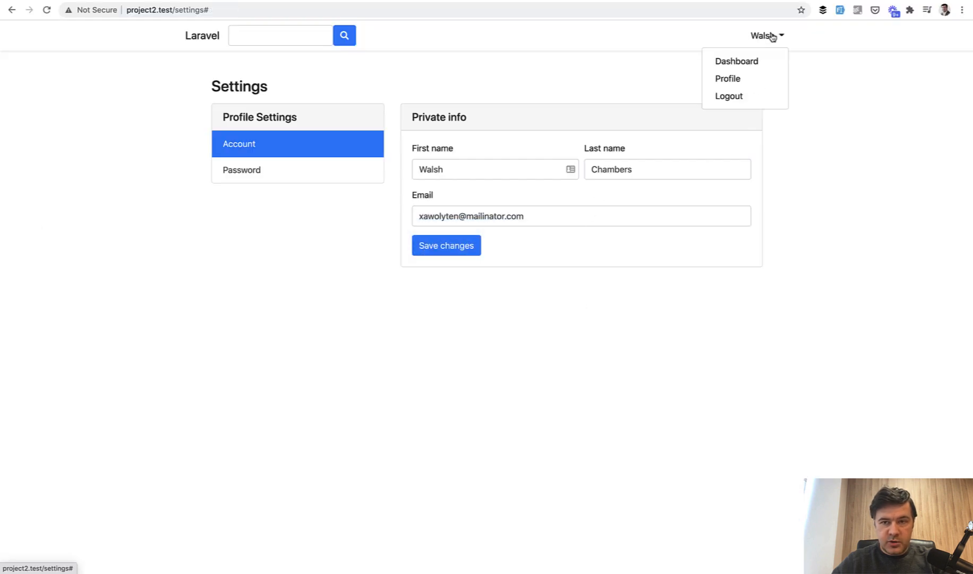
click(736, 62)
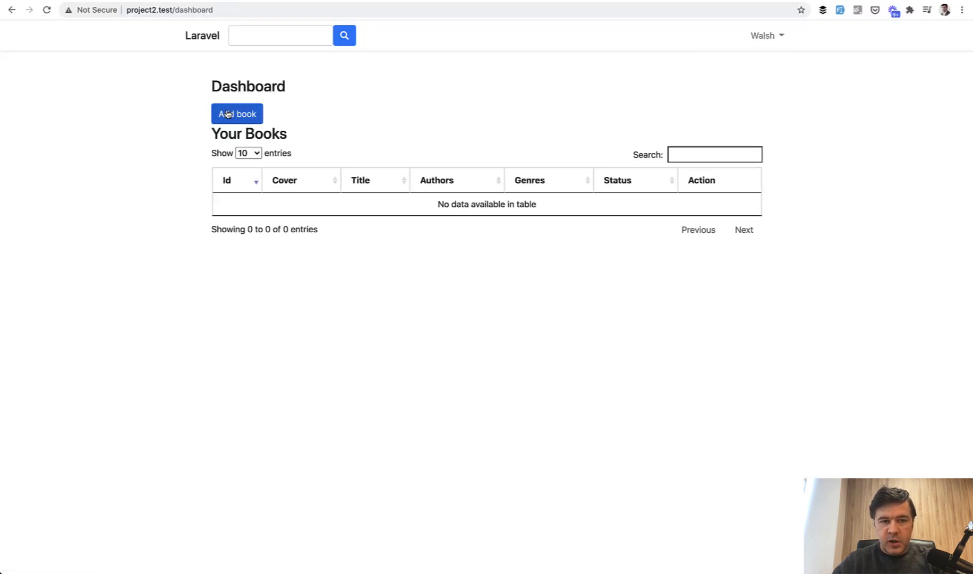
click(237, 114)
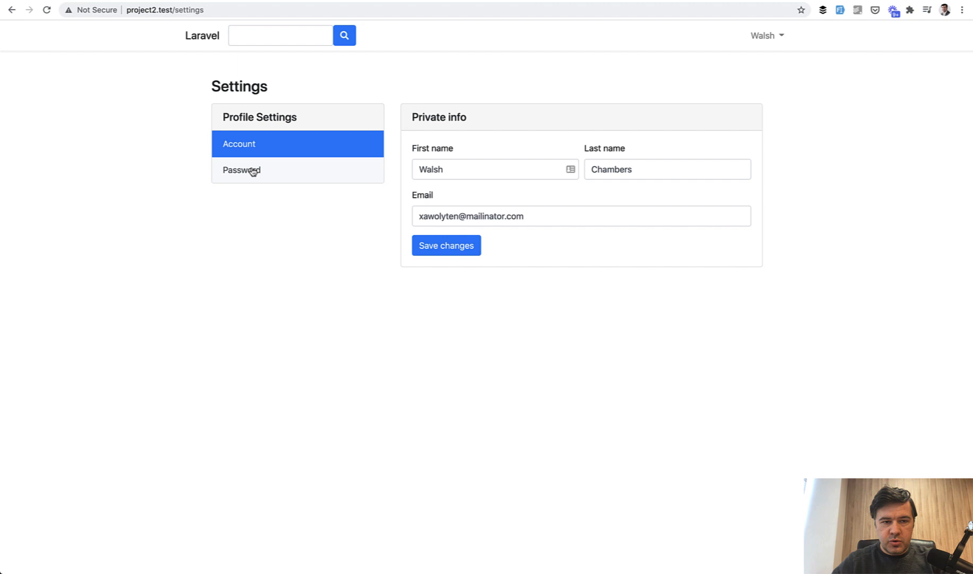
click(241, 170)
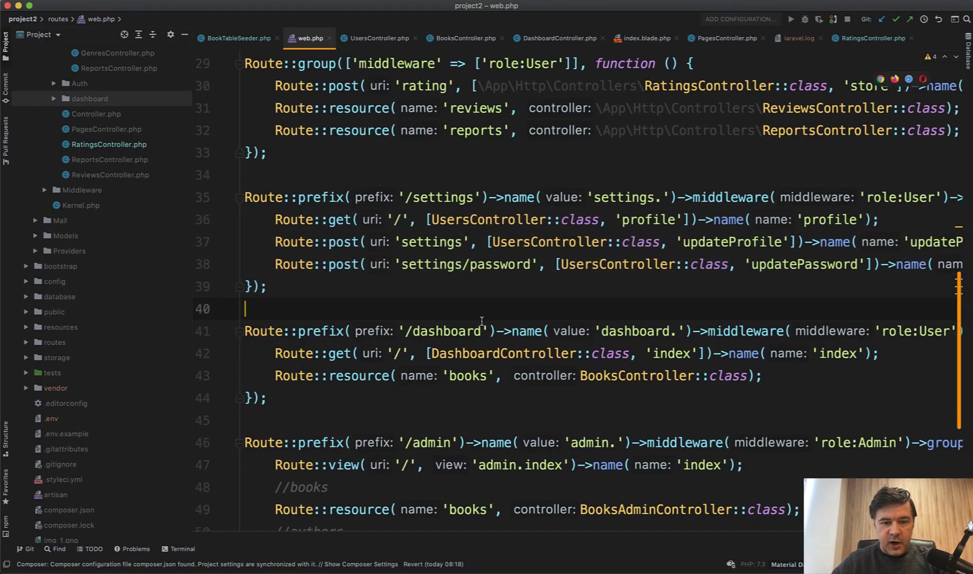
Move the settings and dashboard prefix groups into the role:User group without their own middleware.
scroll(down, 3)
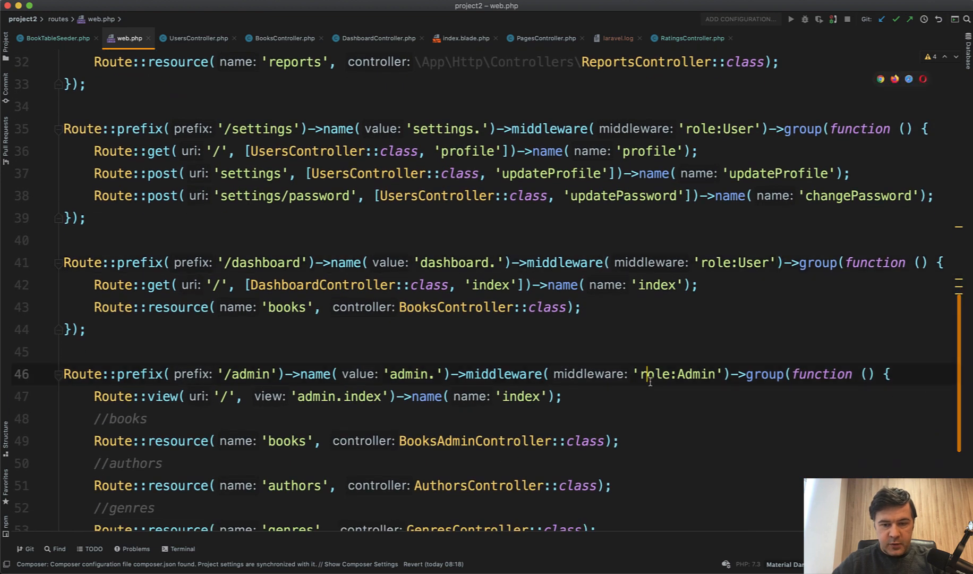
scroll(up, 3)
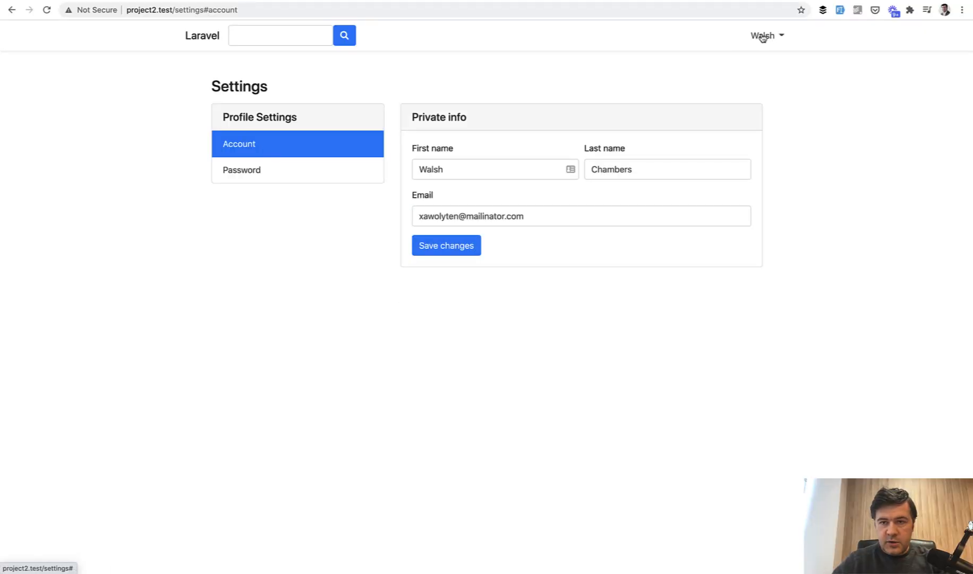
click(764, 36)
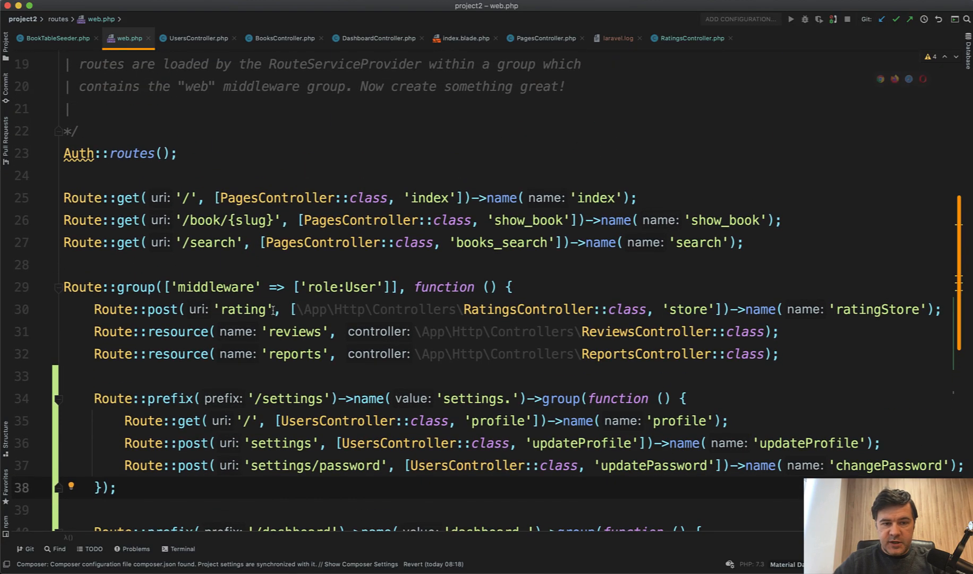
Review the nested route groups and locate the fully qualified controller references in web.php.
scroll(down, 3)
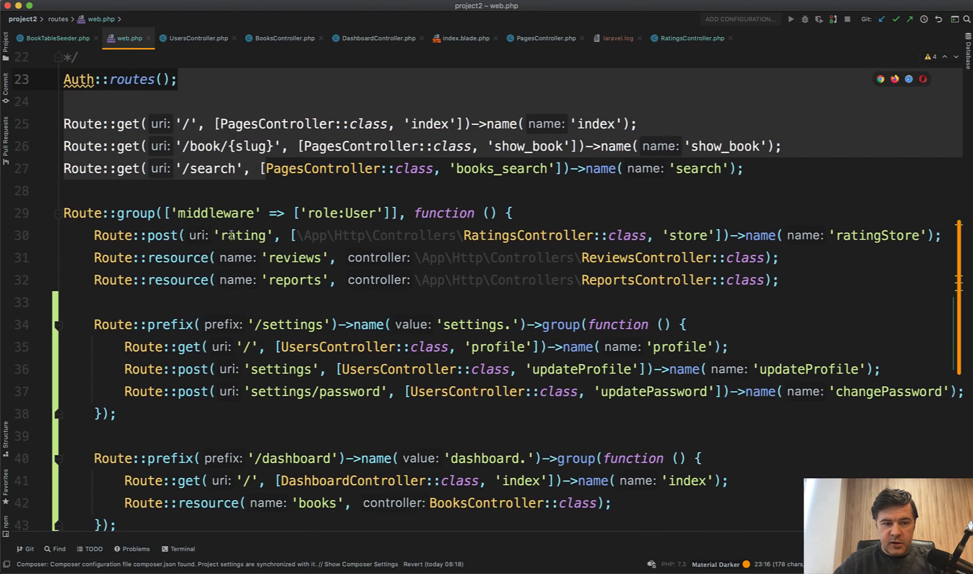
scroll(down, 3)
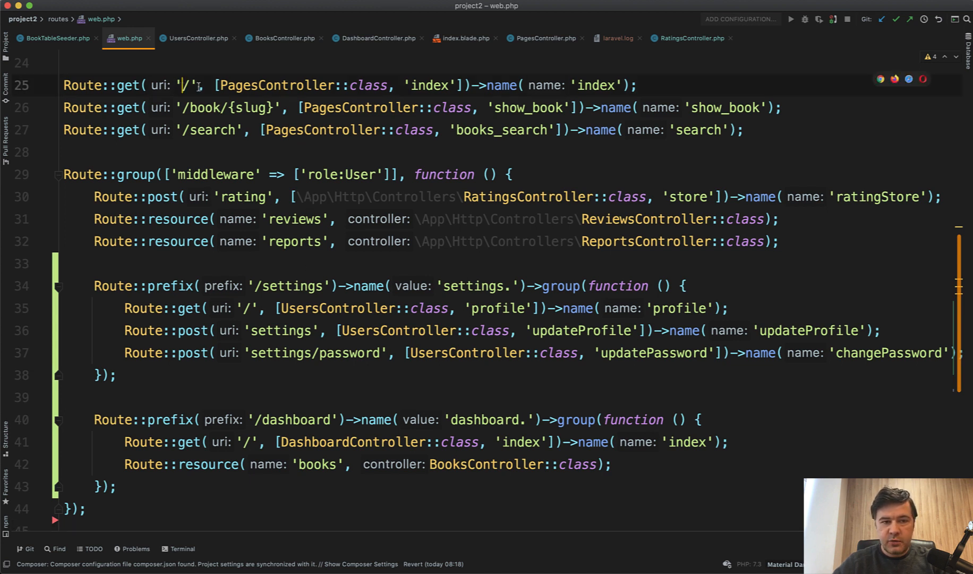
double_click(429, 85)
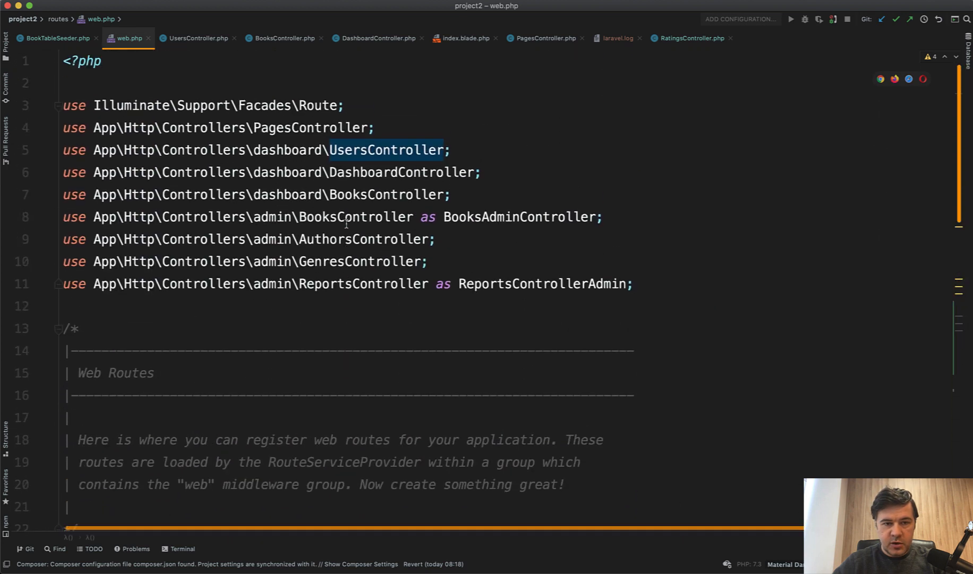
scroll(down, 3)
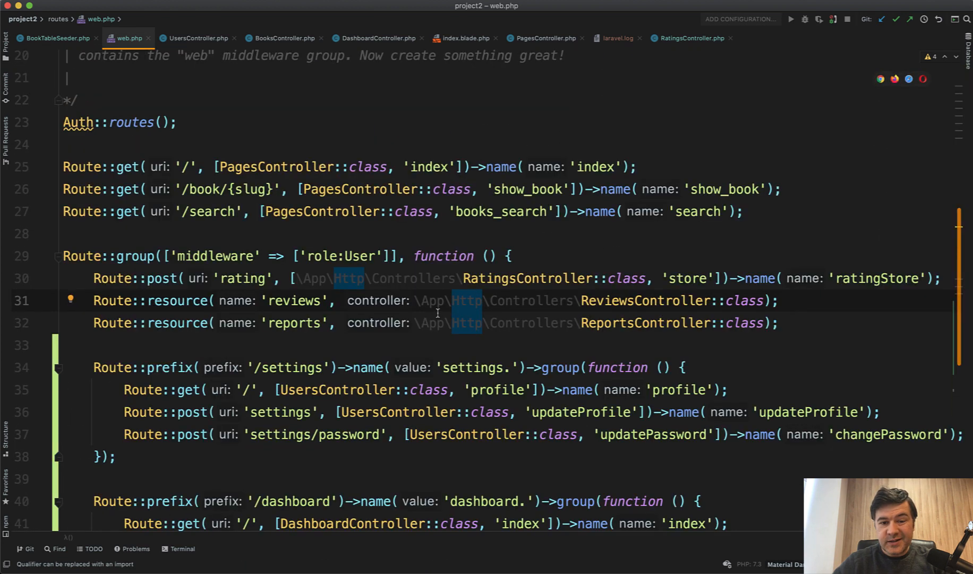
Run Code Cleanup on web.php so Ratings, Reports and Reviews controllers become use imports.
click(449, 301)
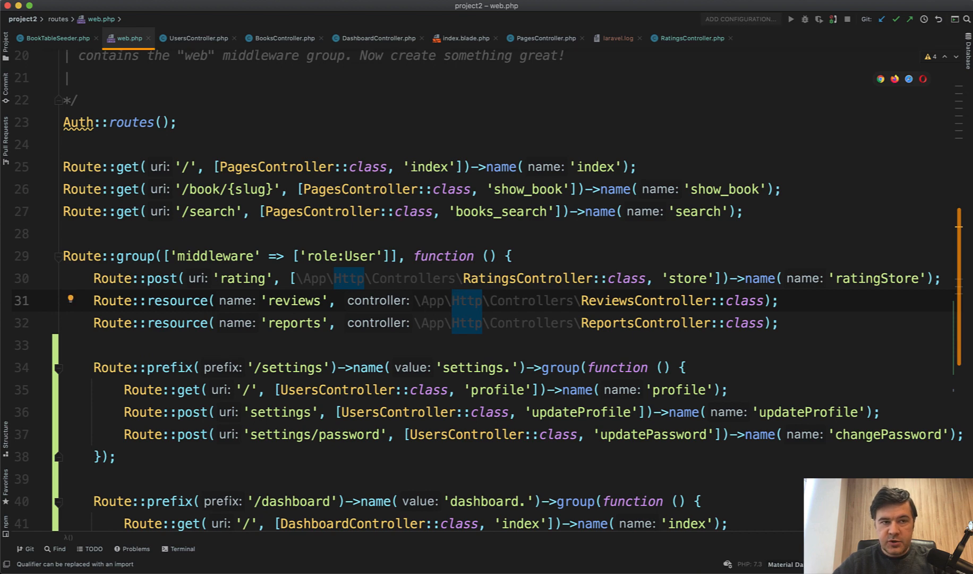
right_click(248, 300)
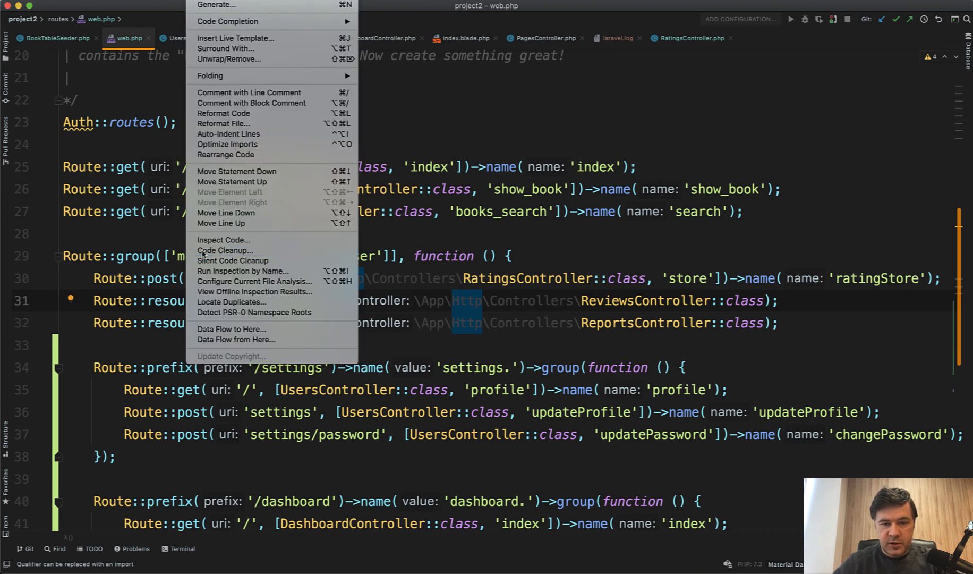
click(225, 250)
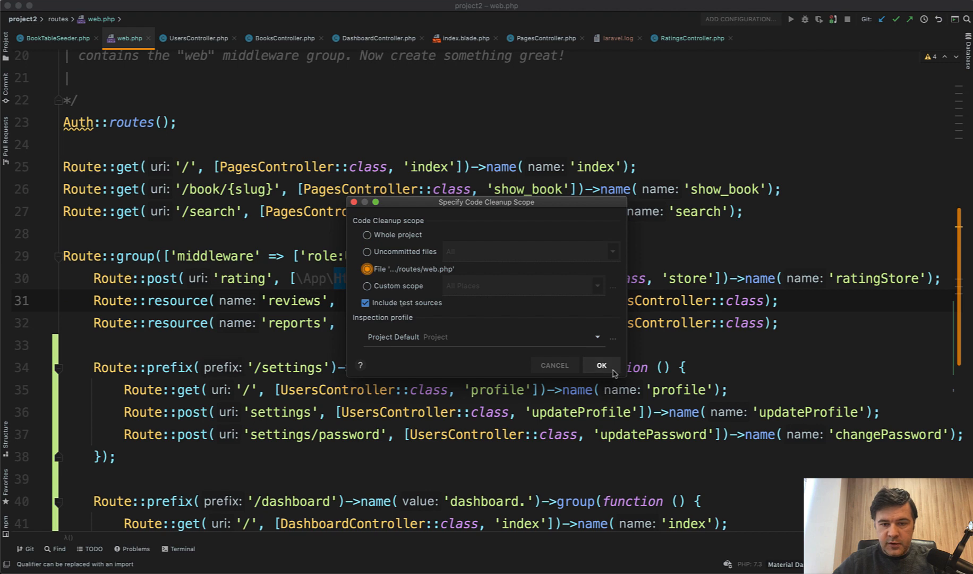
click(601, 366)
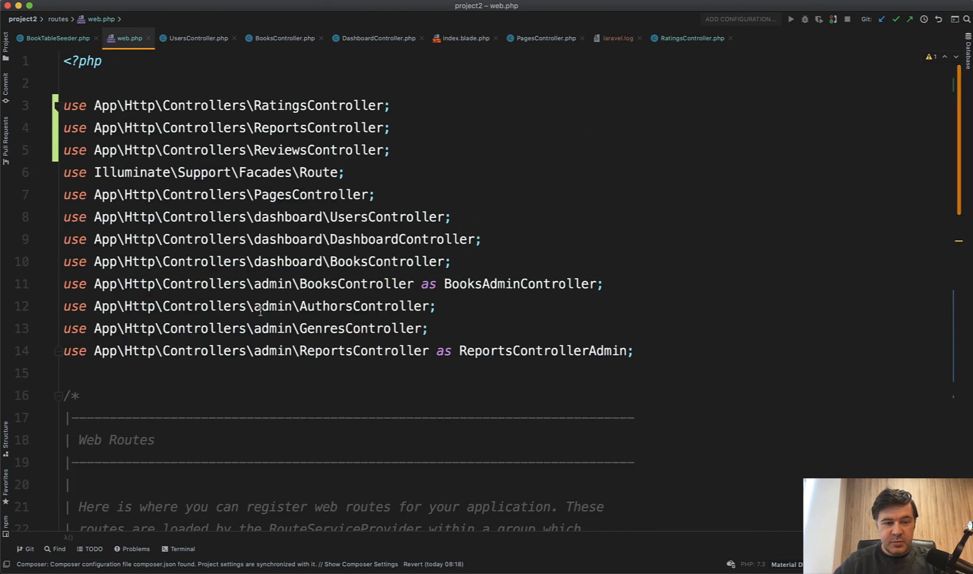
Replace App\Http\Controllers\dashboard with the Dashboard namespace across the whole project.
double_click(287, 216)
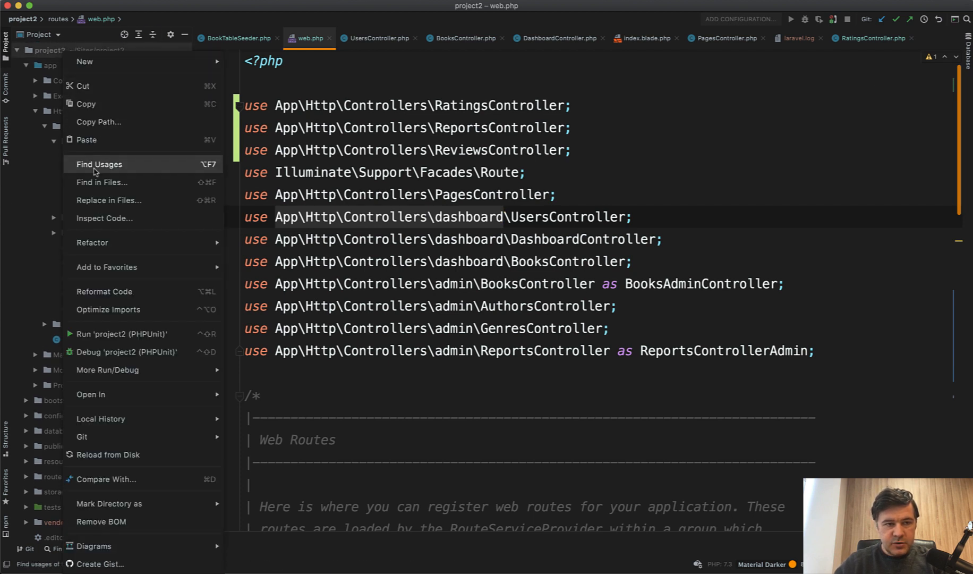
click(109, 199)
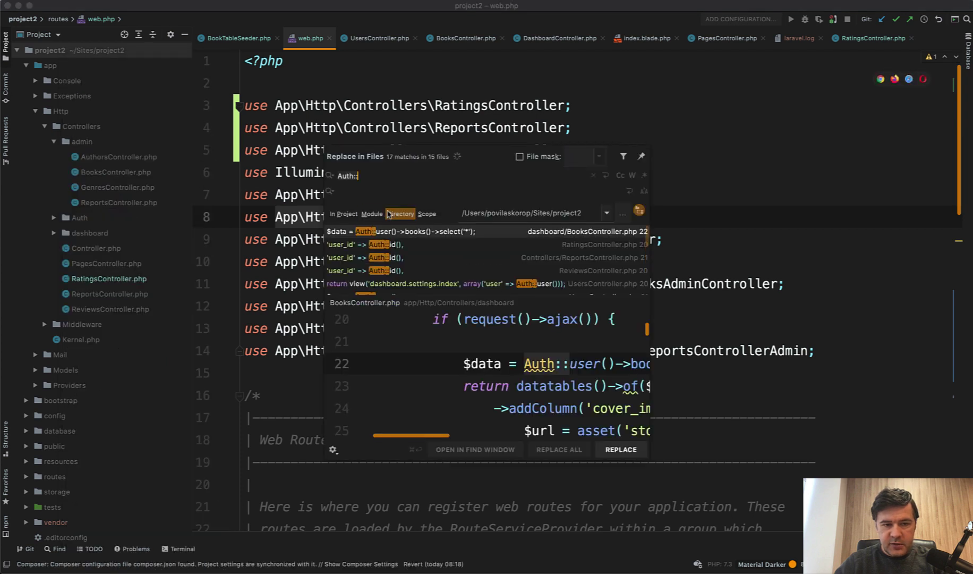
text(App\Http\Controllers\dashboard)
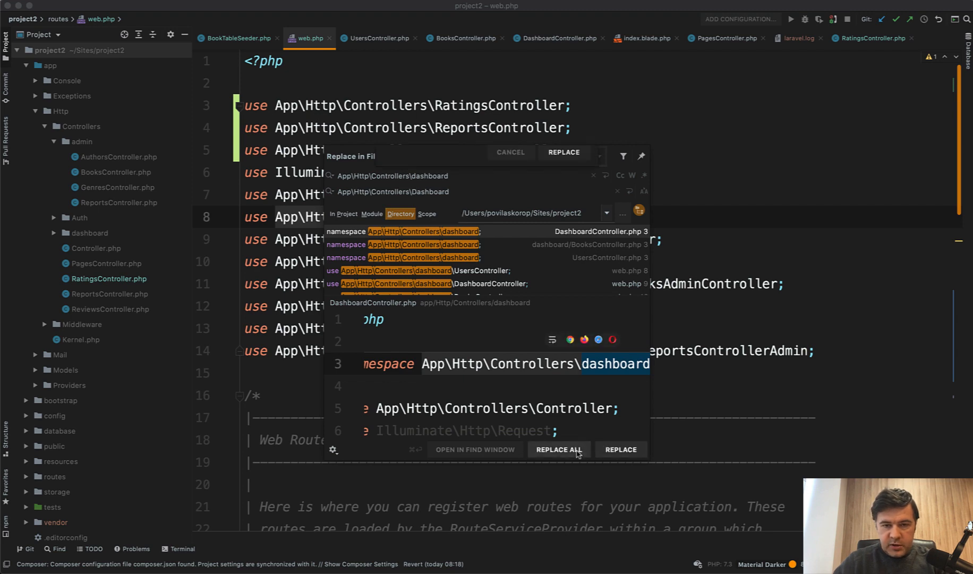
click(559, 449)
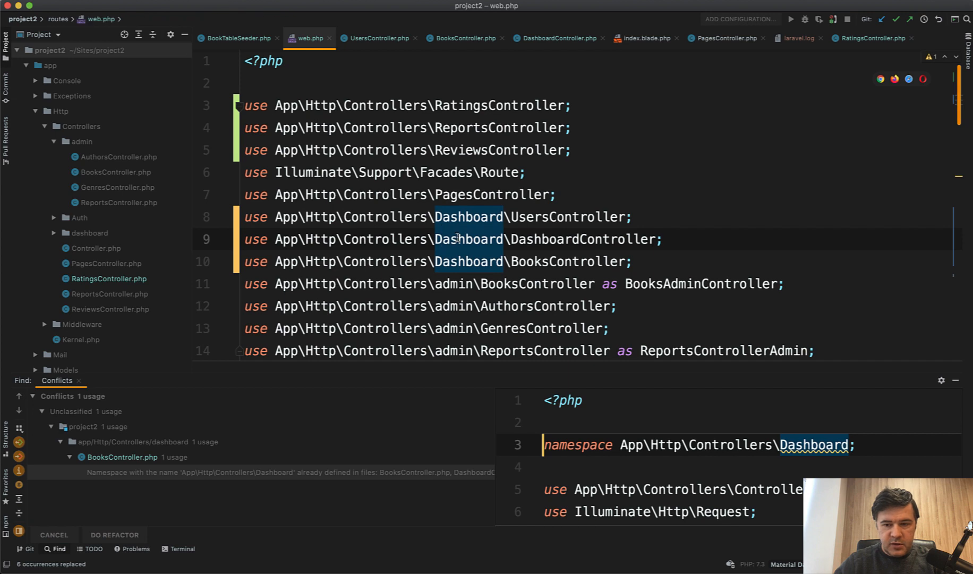
Check BooksController in the dashboard folder, rename the folder to Dashboard, and return to web.php.
click(89, 233)
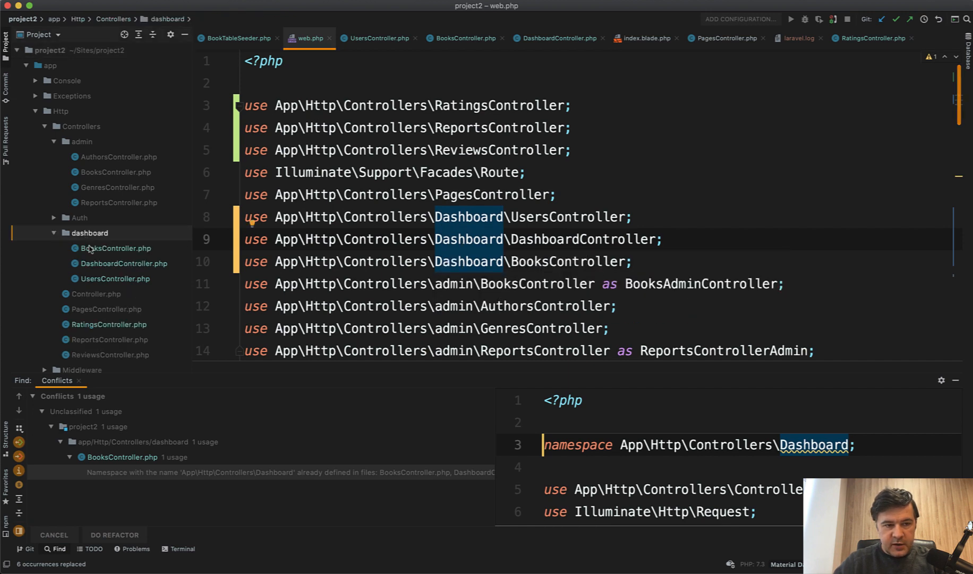
click(116, 249)
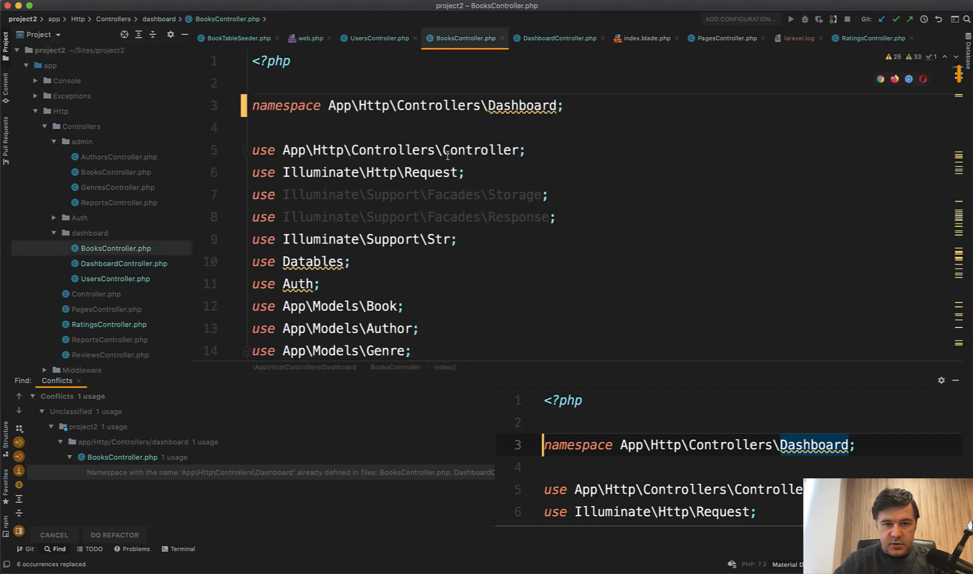
right_click(90, 233)
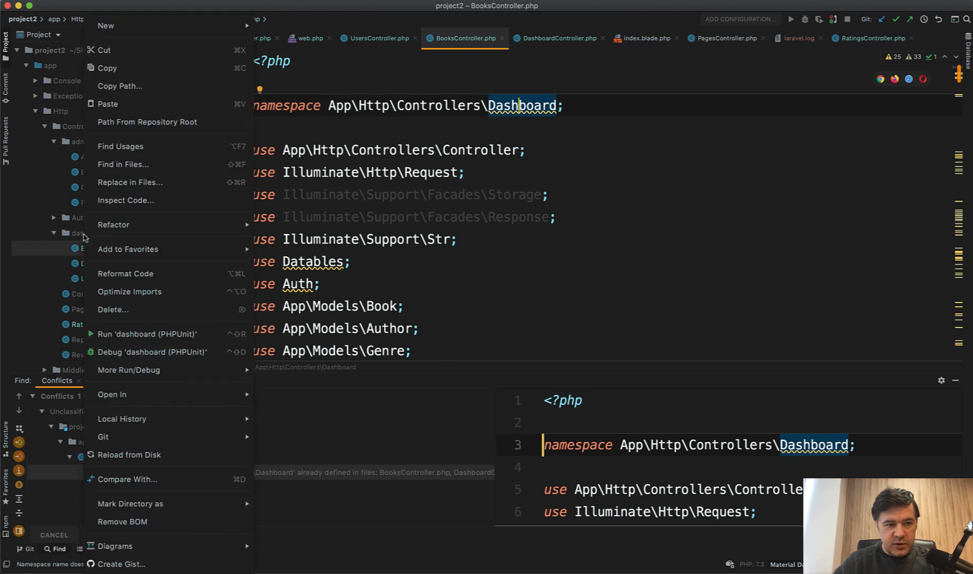
key(Escape)
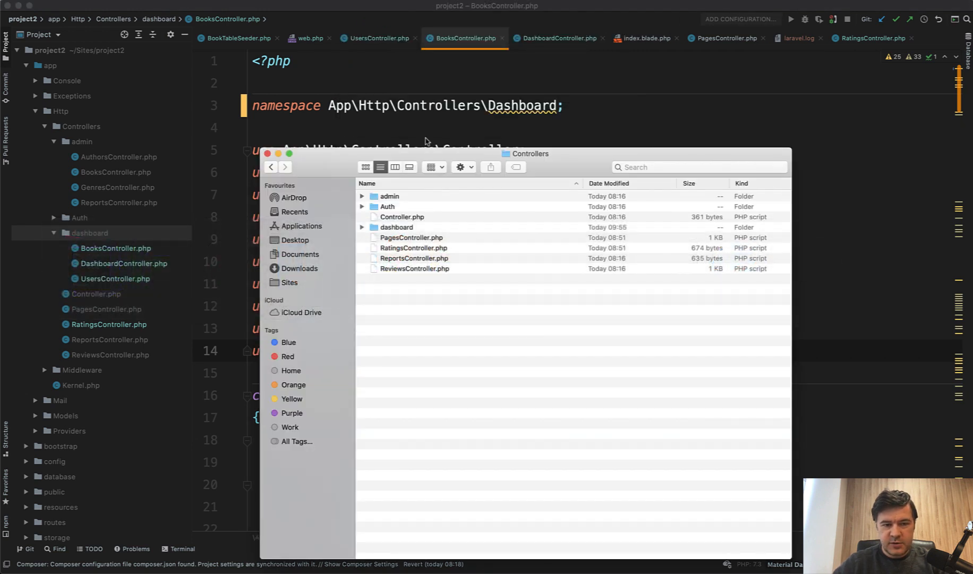
click(397, 227)
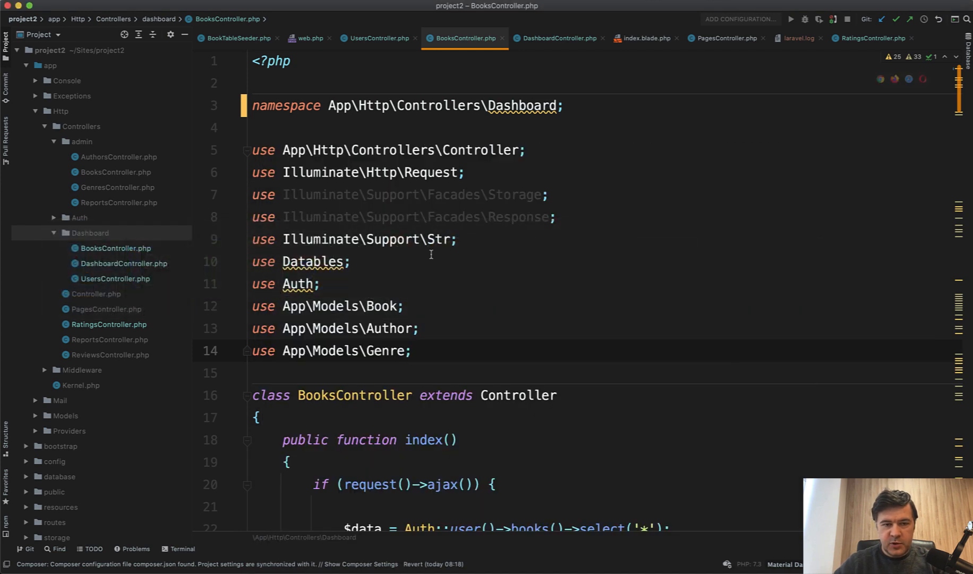
click(309, 38)
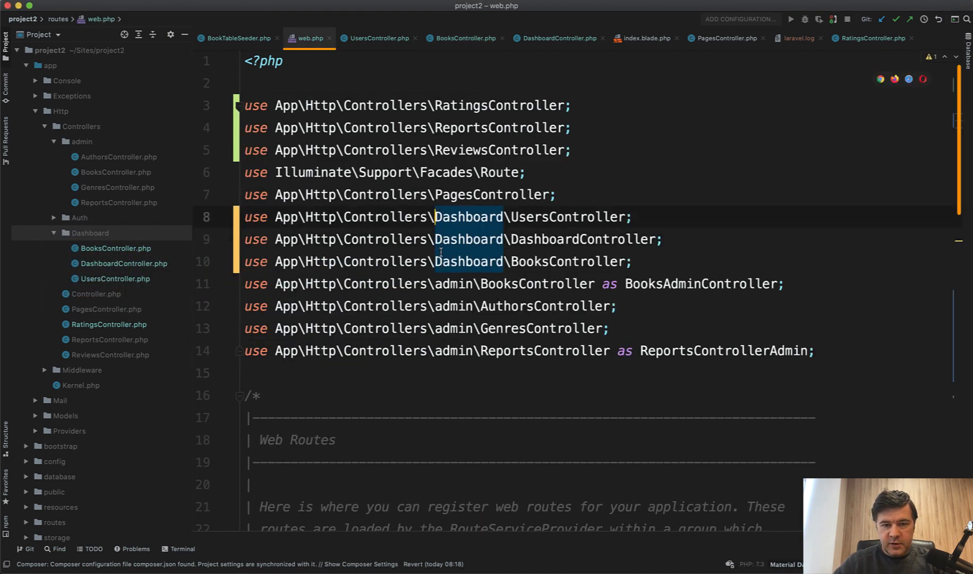
Switch to Chrome and hard-reload /dashboard to confirm the Your Books table still loads.
key(Cmd+Tab)
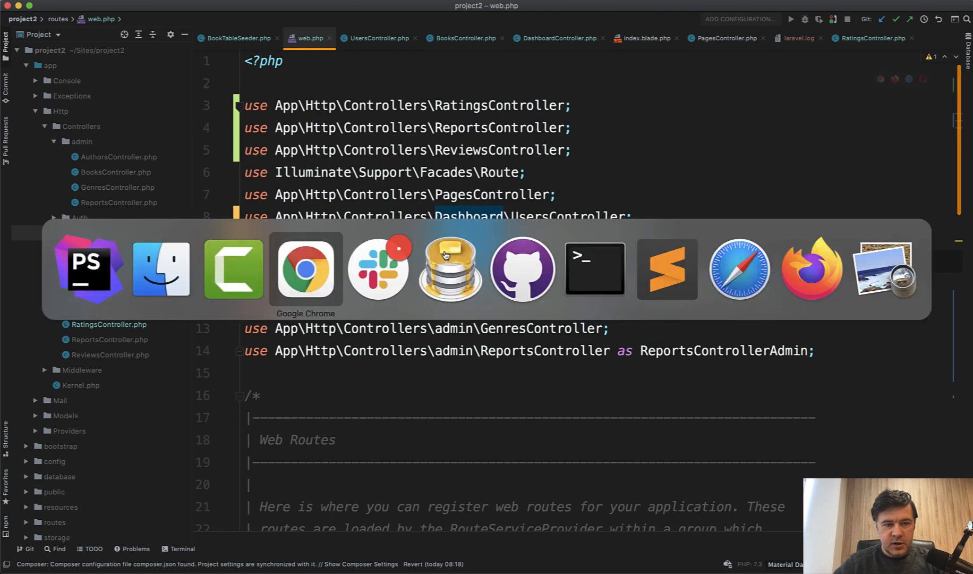
click(306, 271)
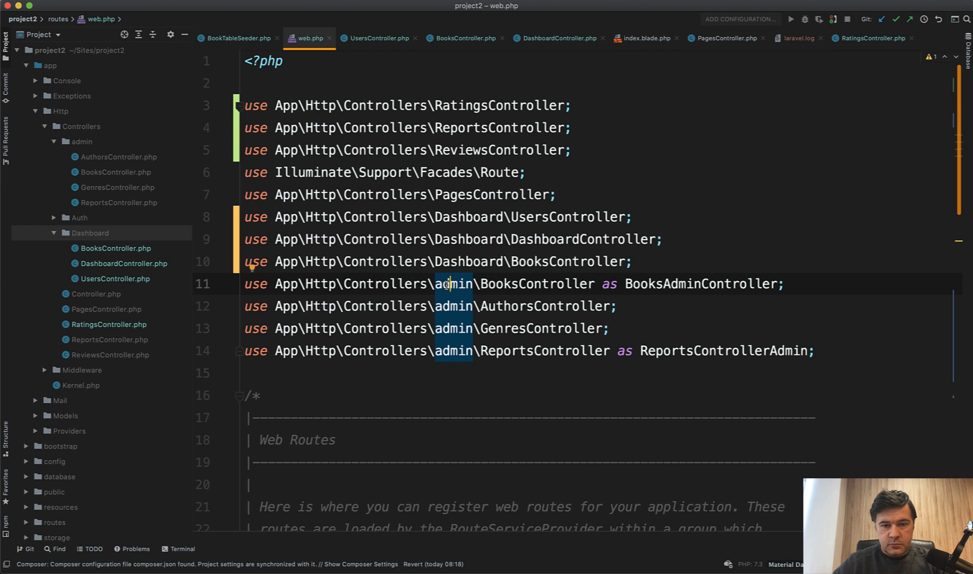
key(Cmd+Shift+R)
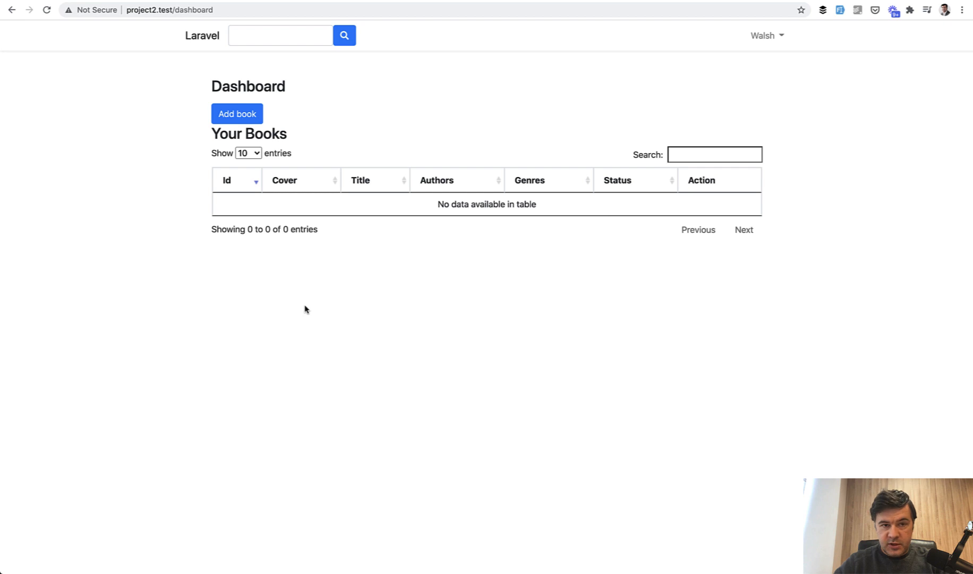
mouse_move(242, 102)
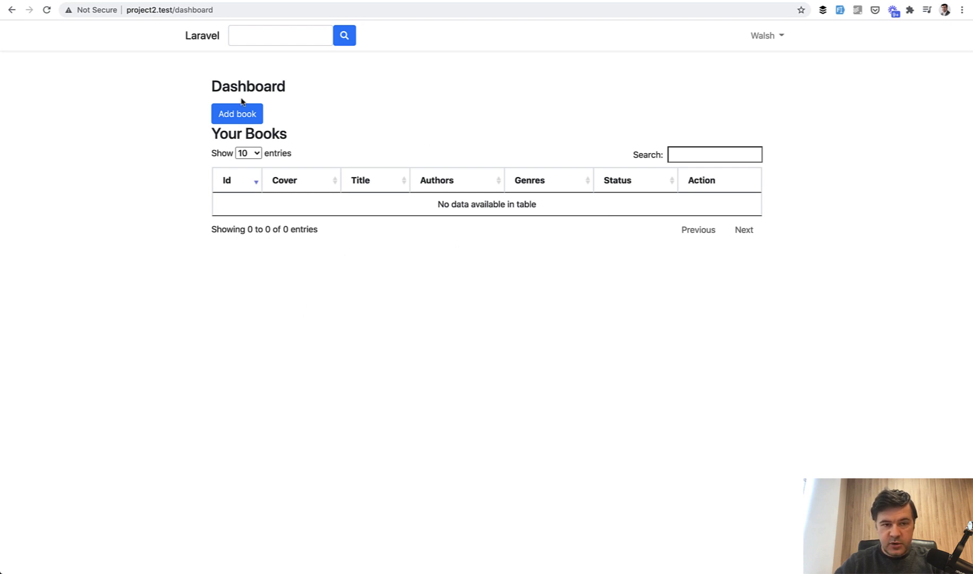
click(237, 113)
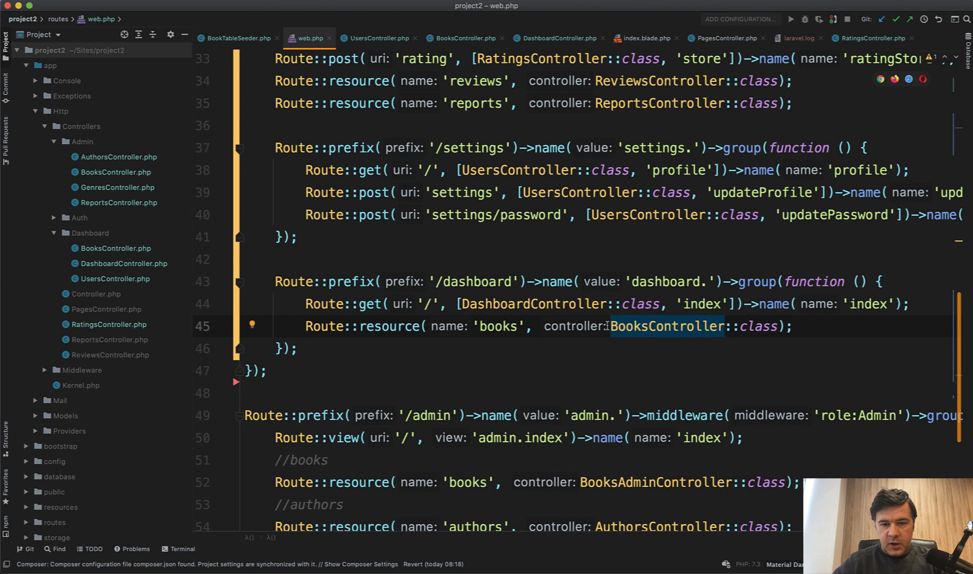
Review DashboardController and the dashboard index view, including the add-book link's route name.
click(556, 38)
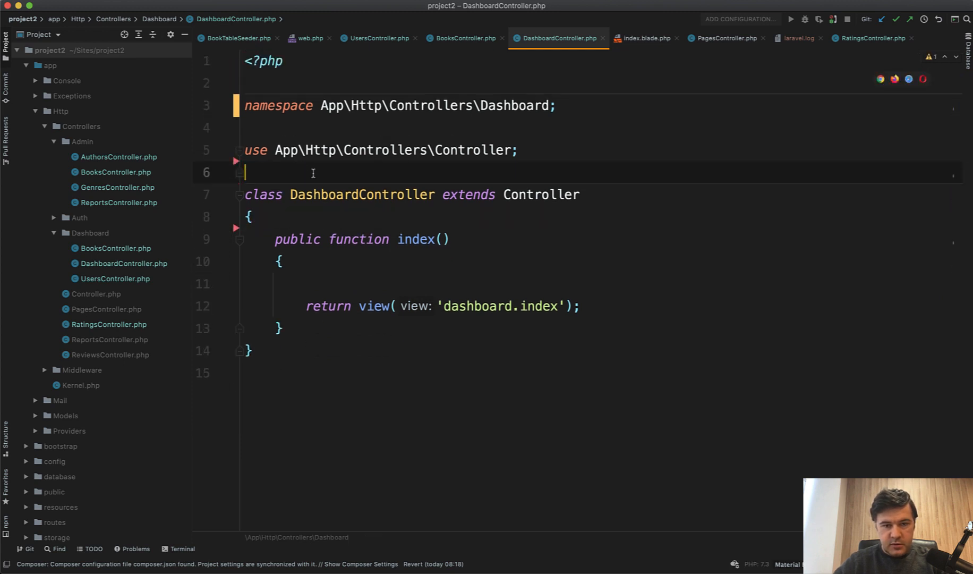
key(Backspace)
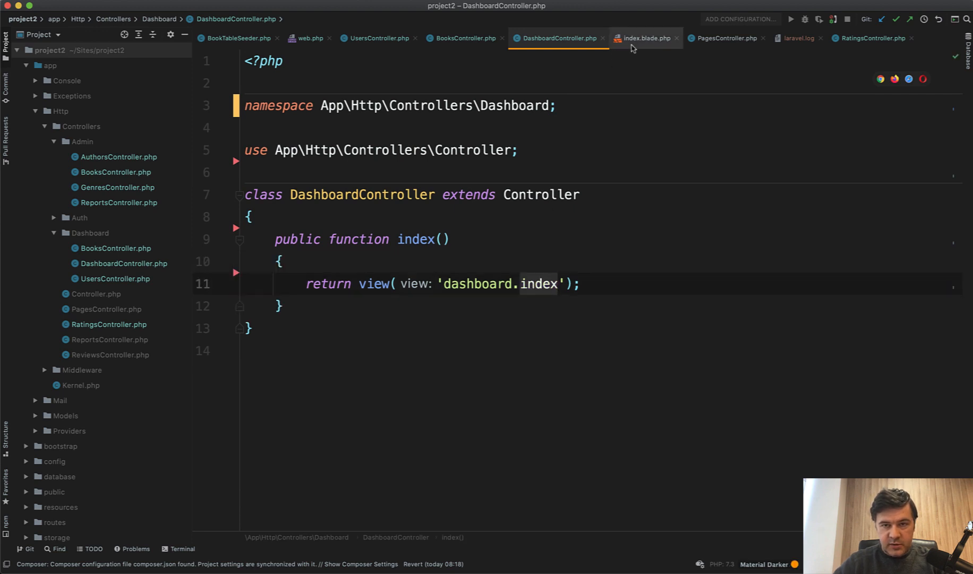
click(646, 38)
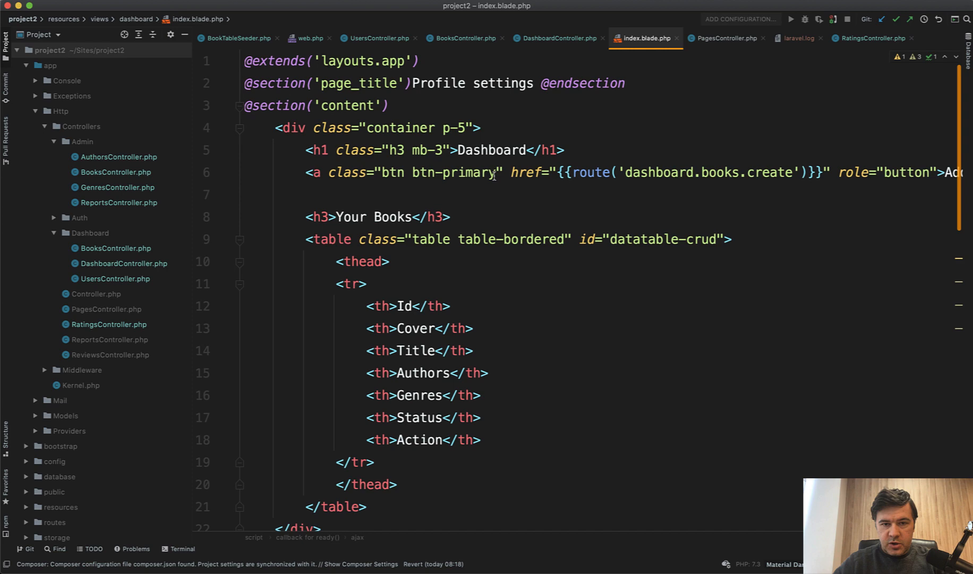
click(756, 172)
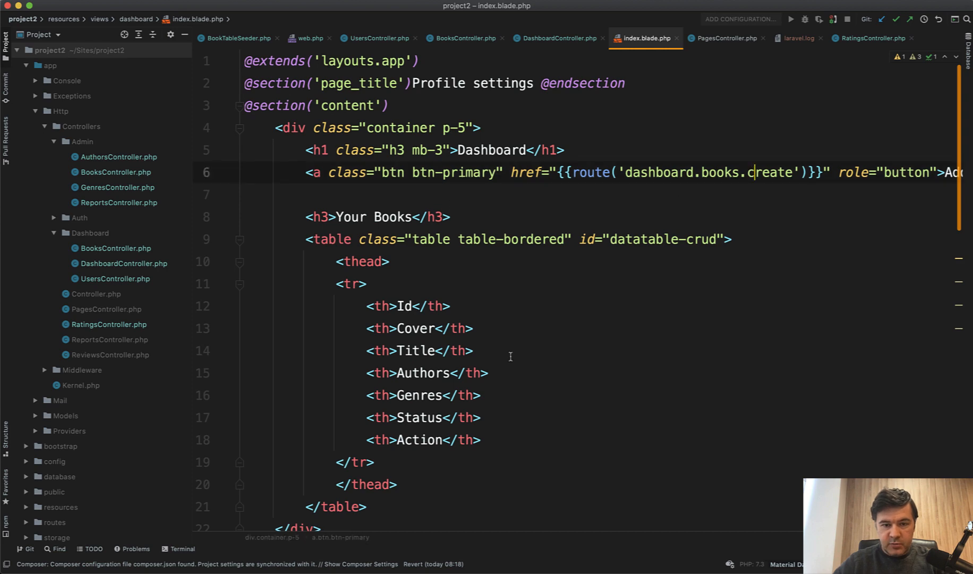
scroll(down, 3)
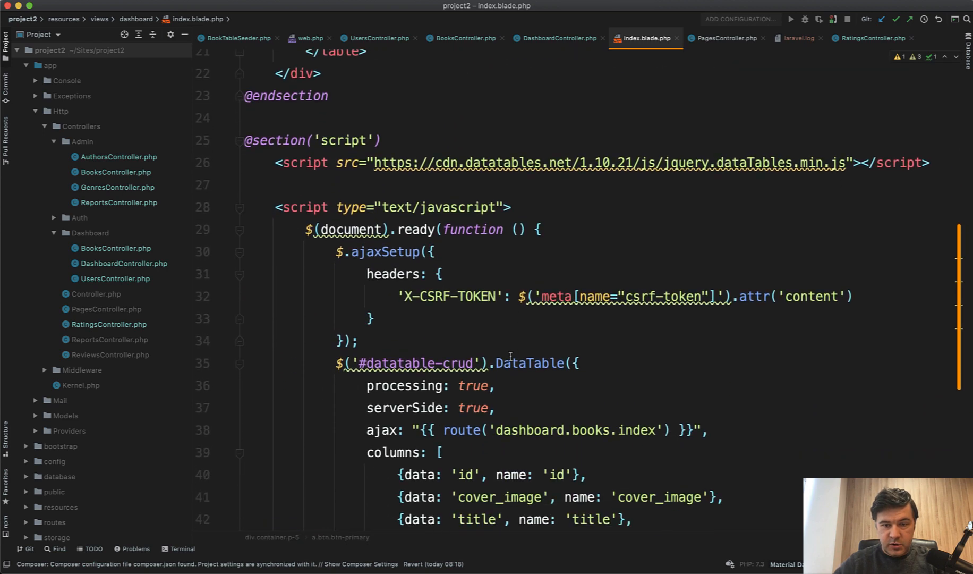
scroll(down, 3)
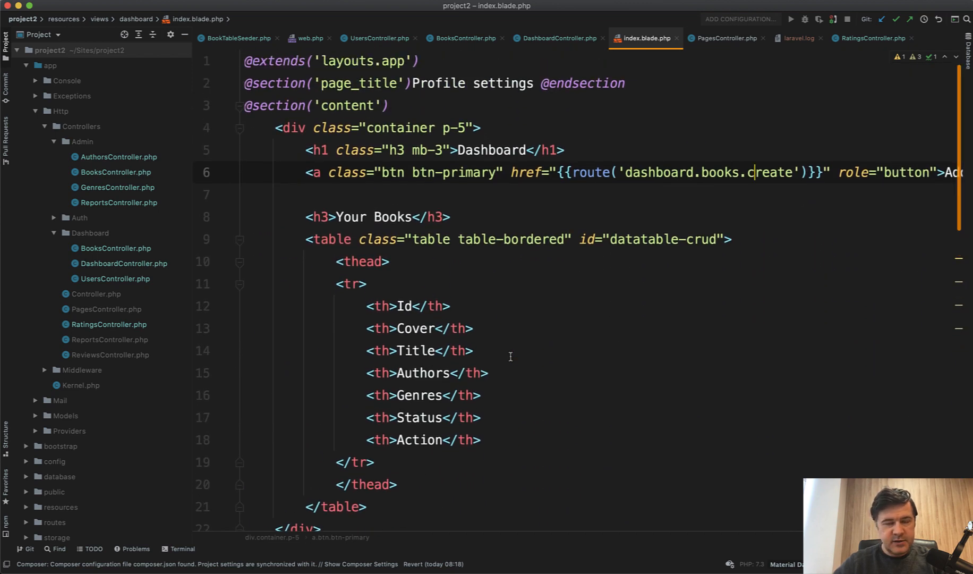
scroll(down, 3)
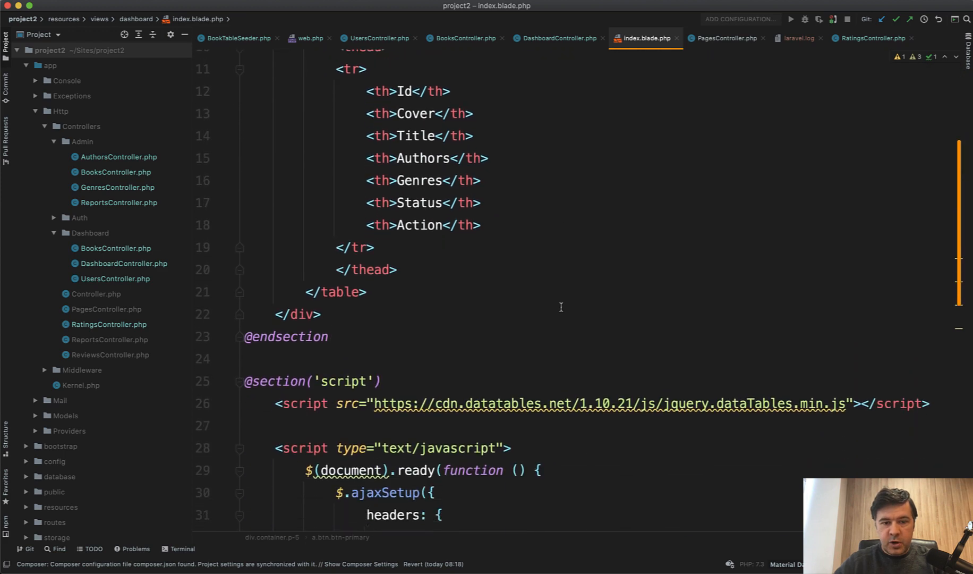
scroll(down, 3)
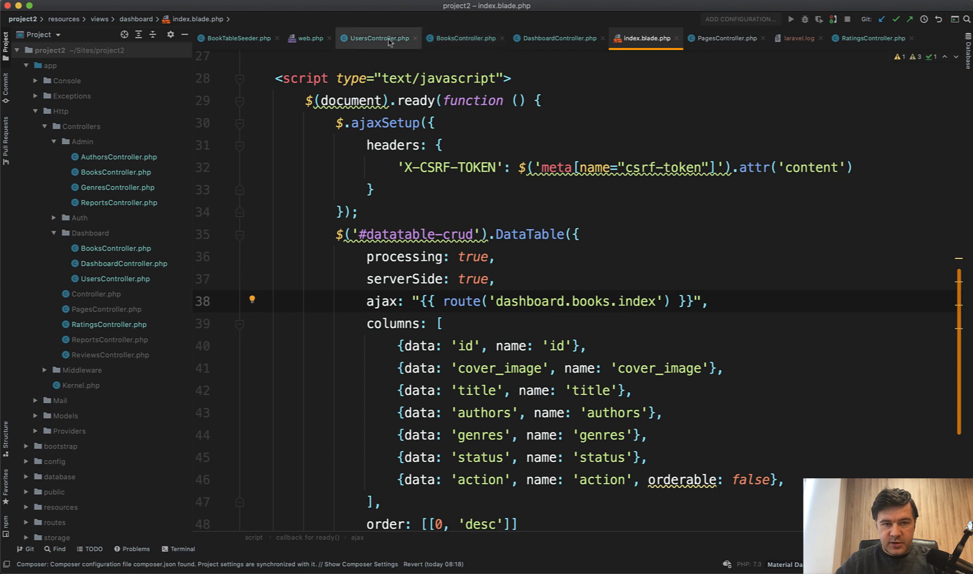
Compare BooksController with DashboardController, drop the dashboard index route in web.php, and view app.blade.php.
click(311, 38)
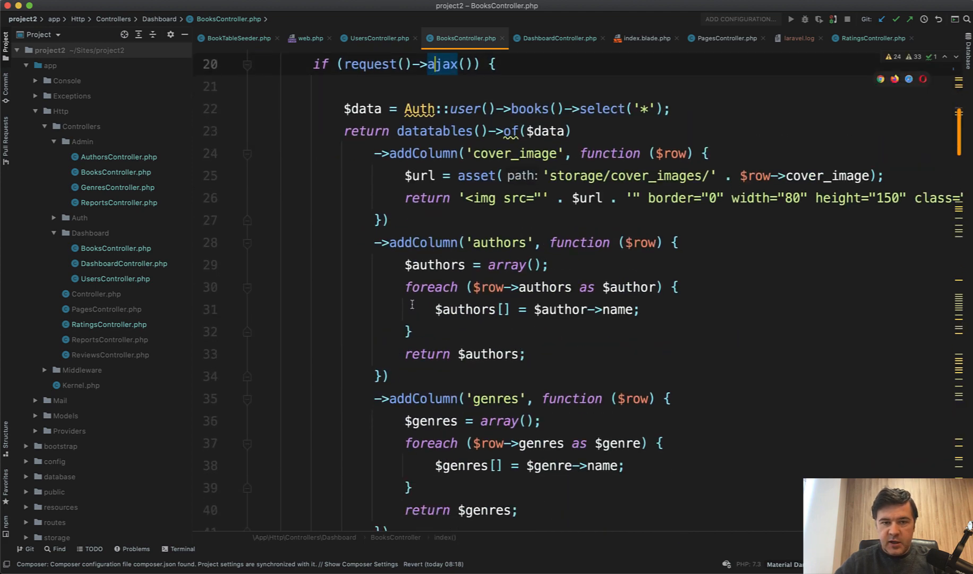
scroll(down, 3)
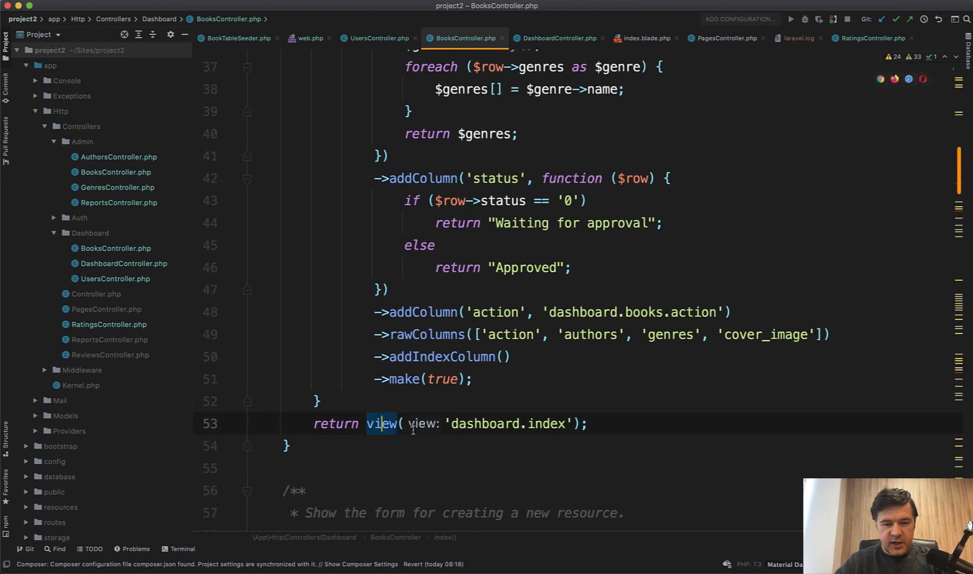
mouse_move(383, 423)
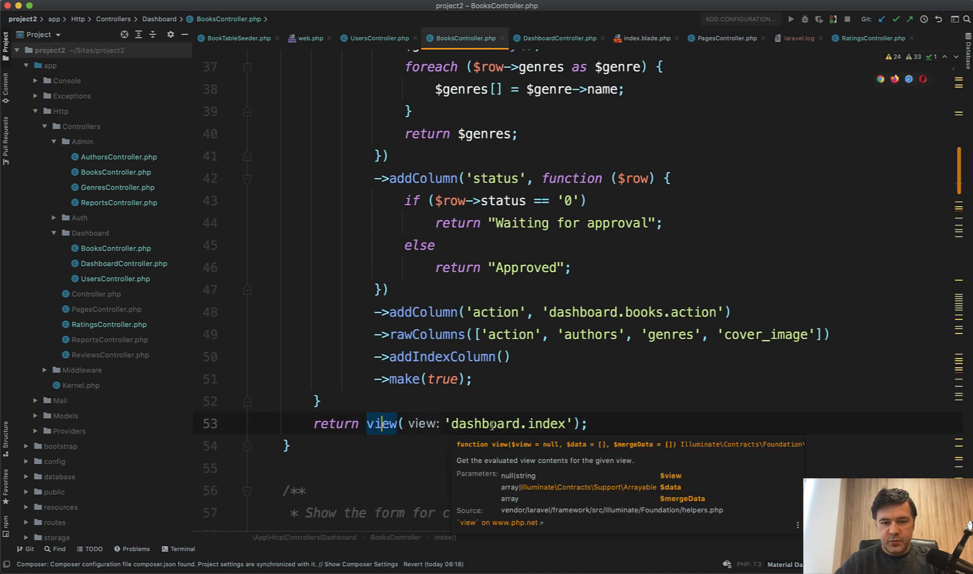
click(559, 38)
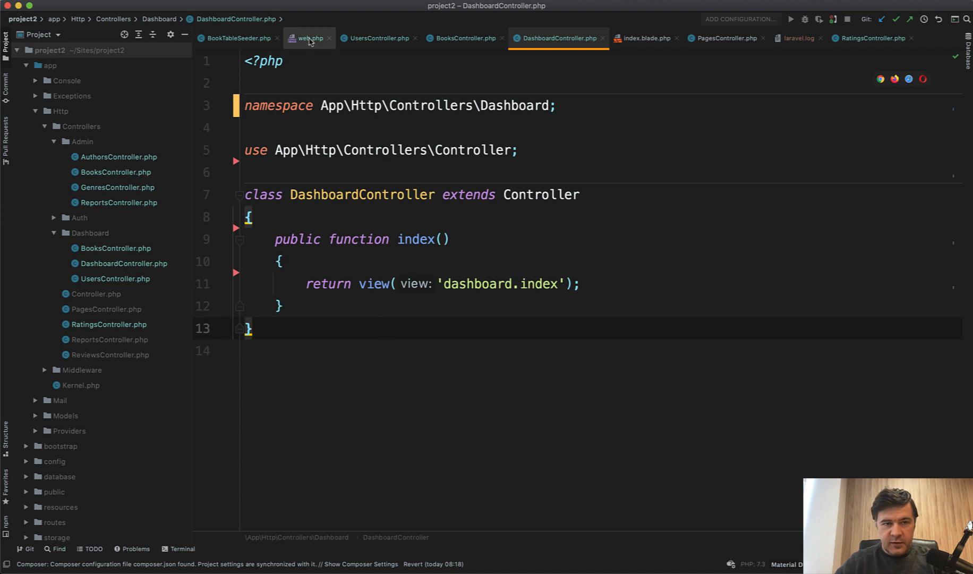
click(311, 38)
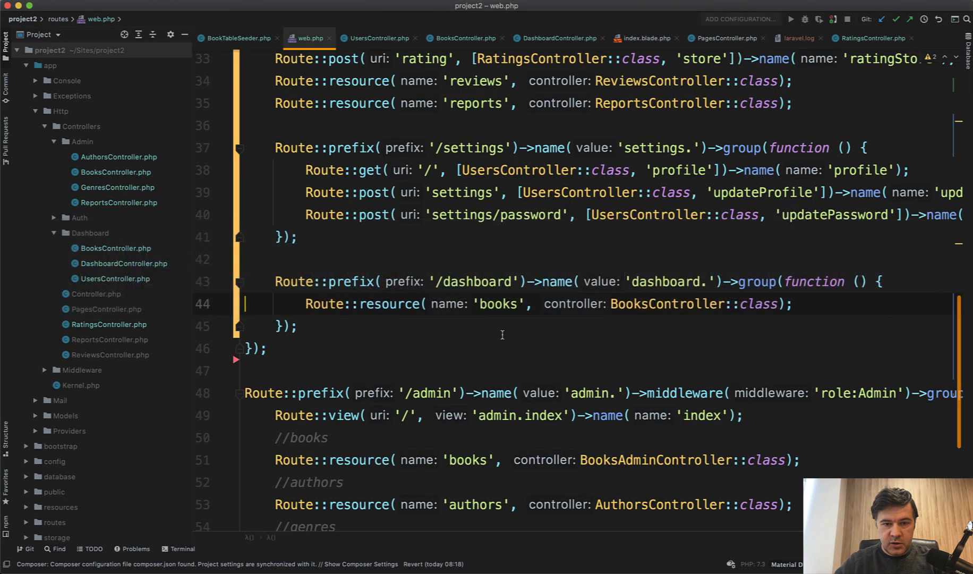
click(715, 38)
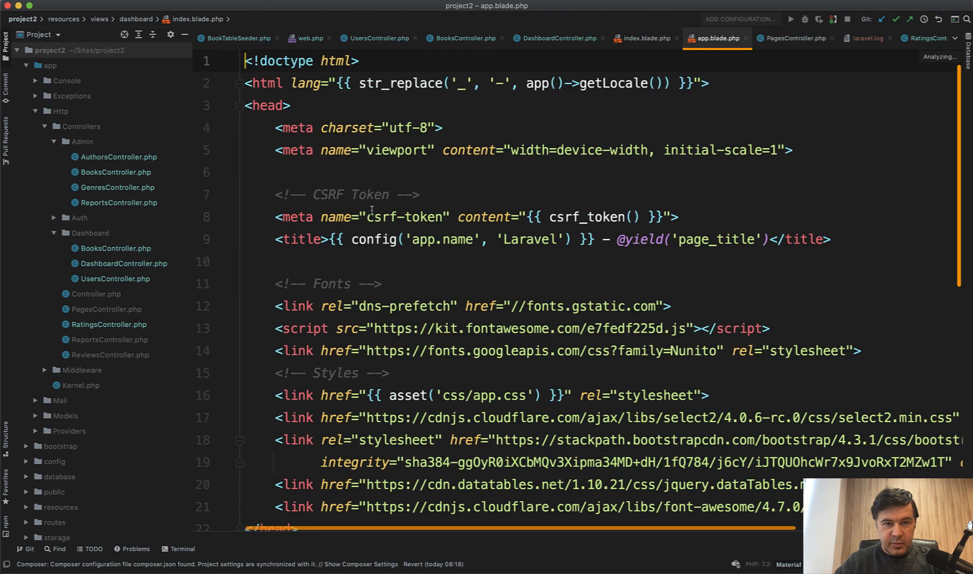
scroll(down, 3)
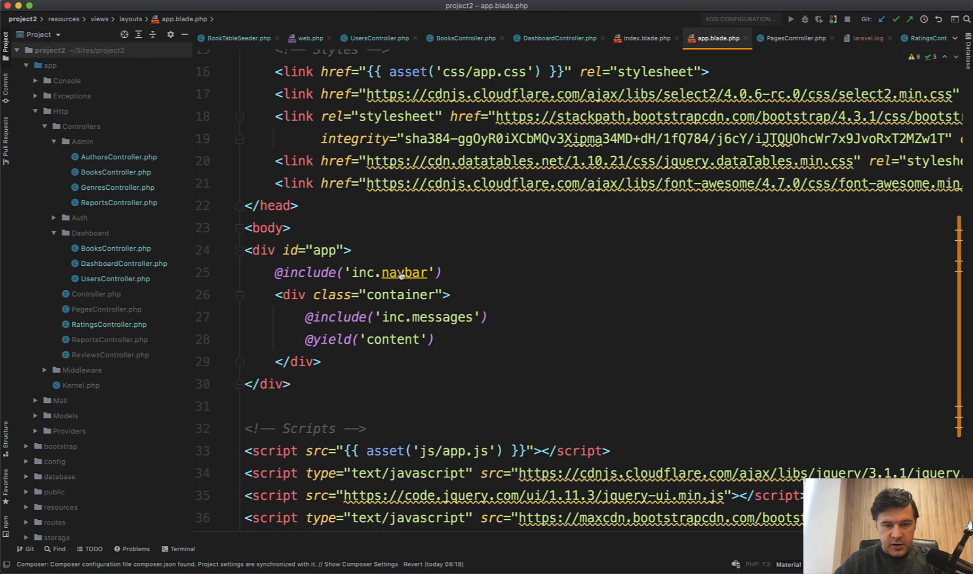
In navbar.blade.php point the link at route('dashboard.books.index') and label it My Books.
click(404, 273)
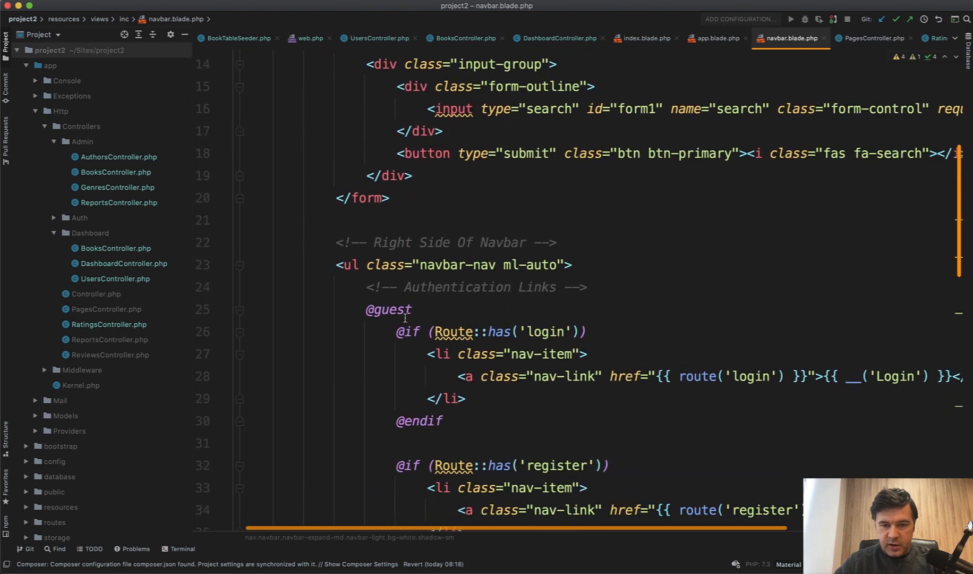
scroll(down, 3)
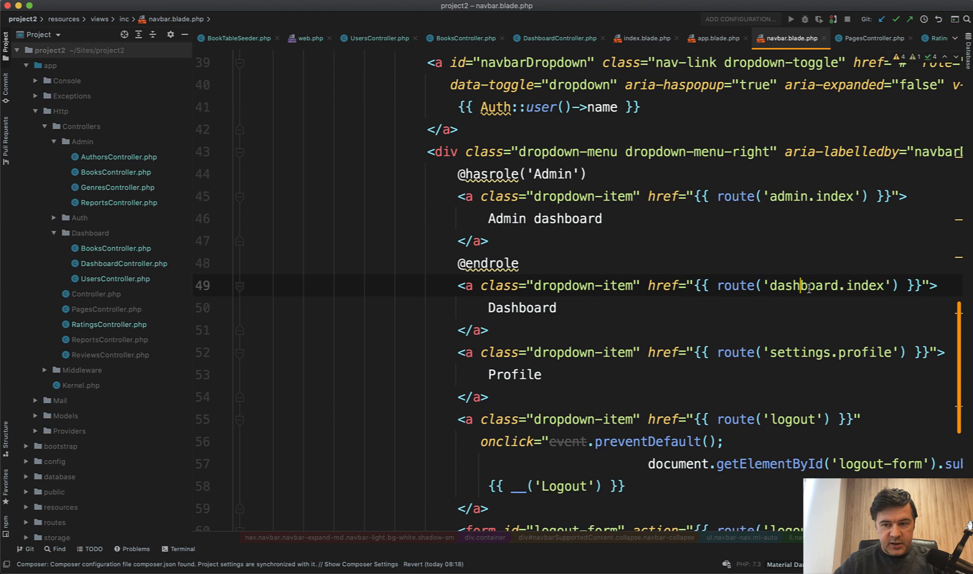
text(b)
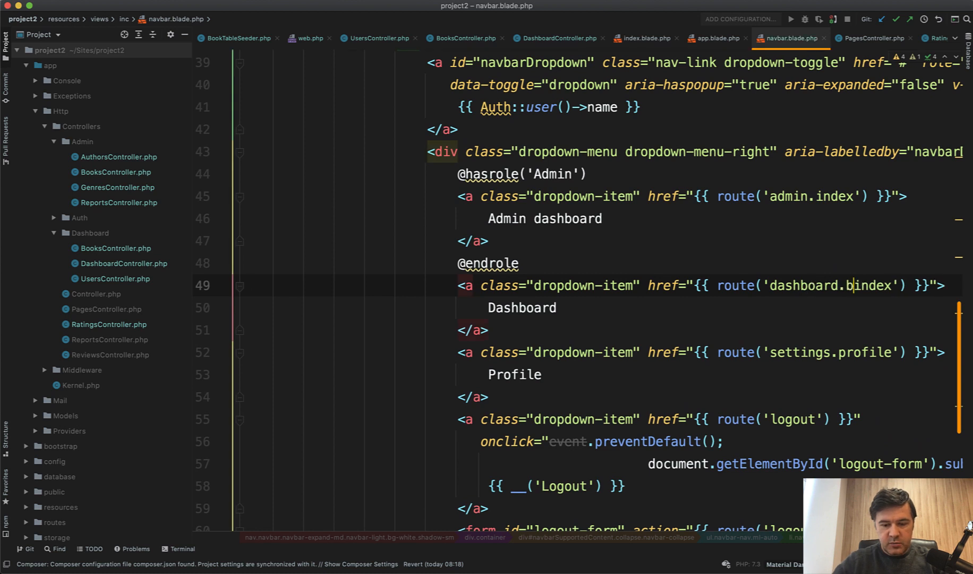
text(ooks.)
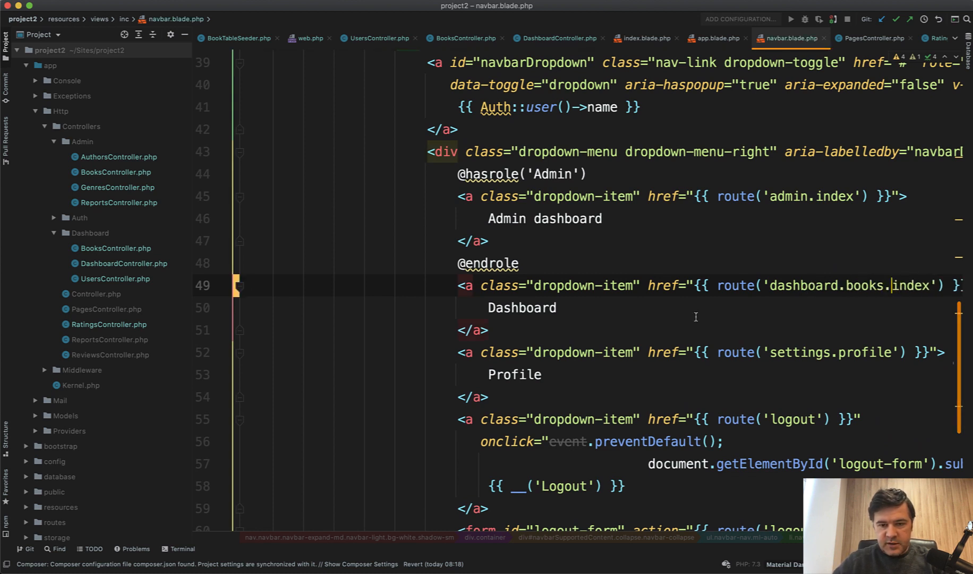
text(My)
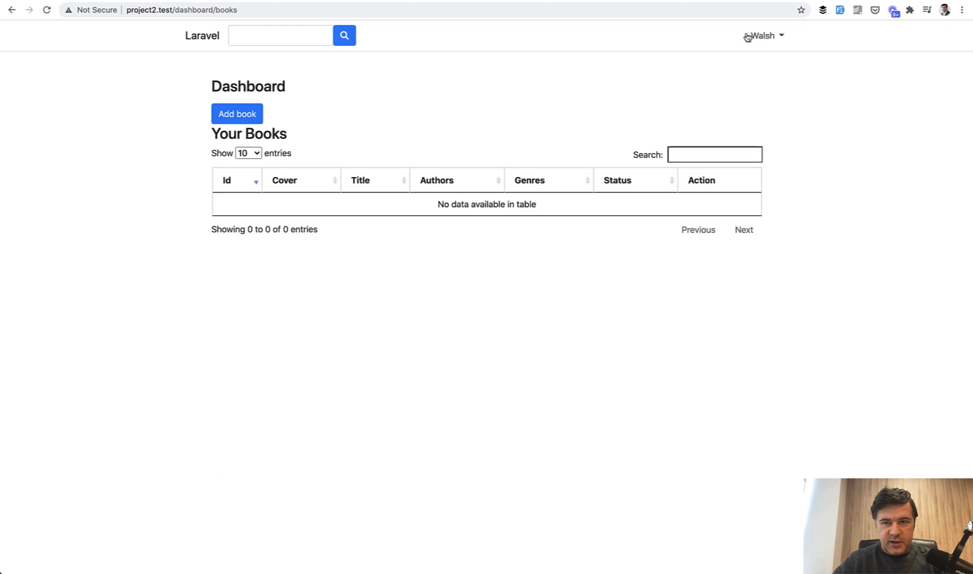
mouse_move(163, 151)
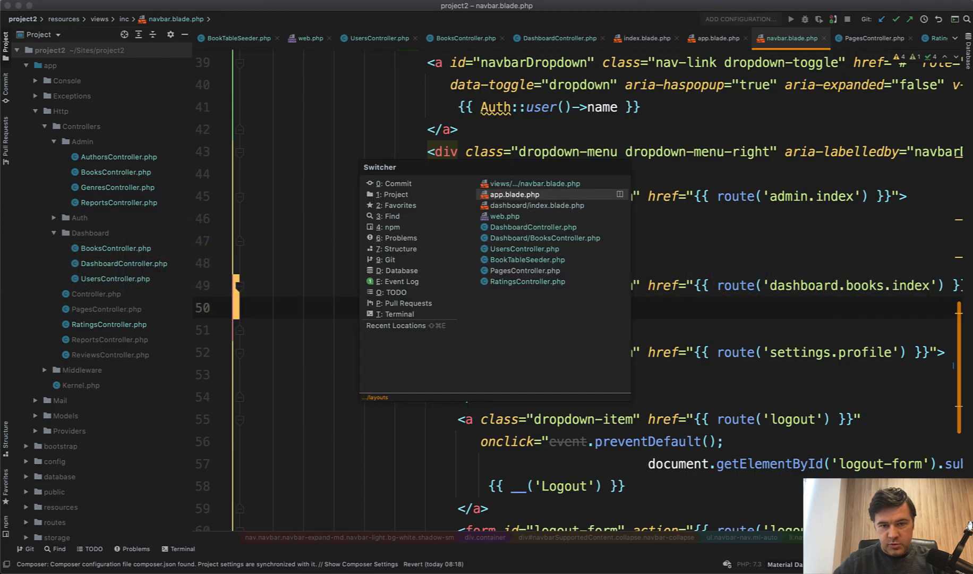
Return to the routes file, remove DashboardController, and check the My Books link in Chrome.
click(503, 215)
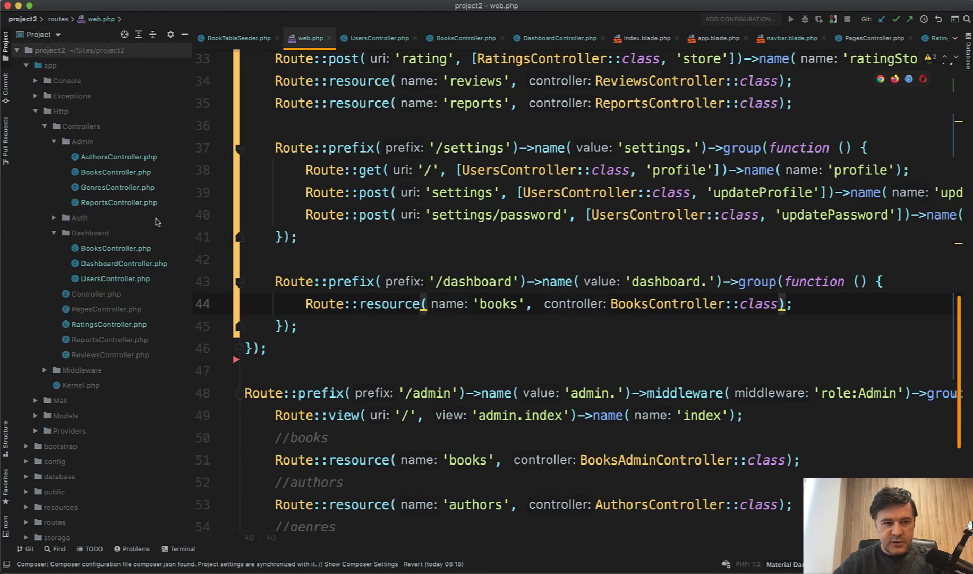
click(123, 263)
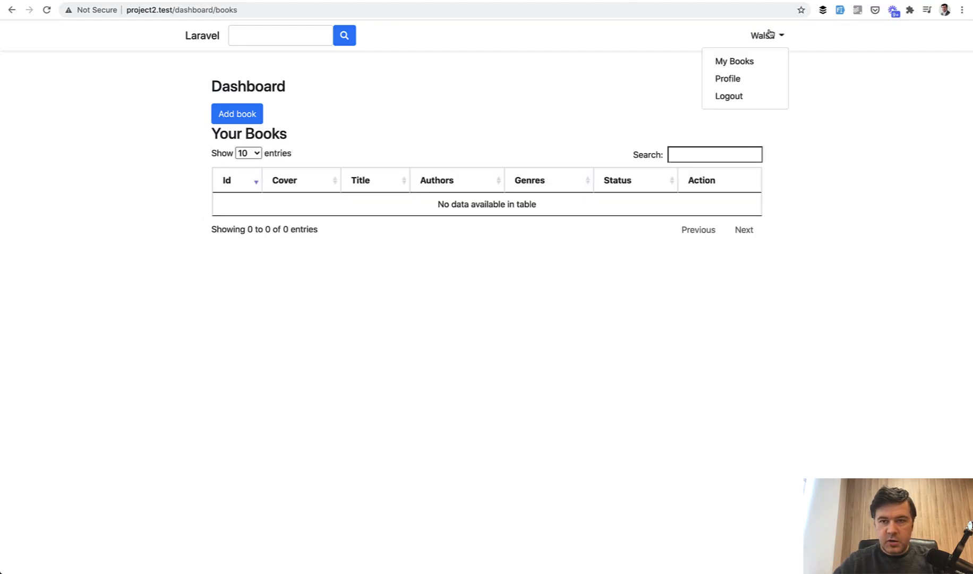
click(237, 114)
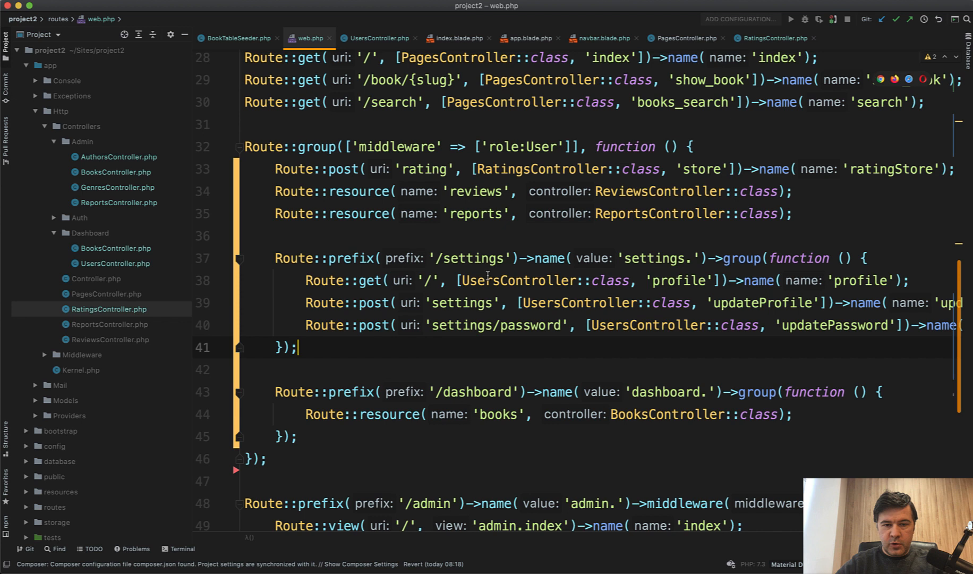
Rename UsersController to SettingsController everywhere via the Rename refactoring.
double_click(517, 280)
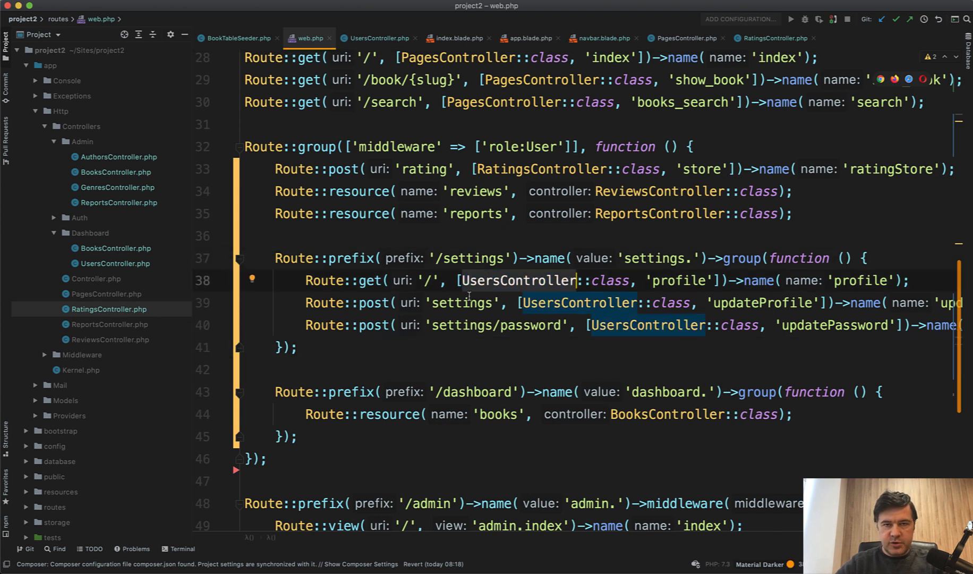
double_click(518, 280)
text(SettingsController.php)
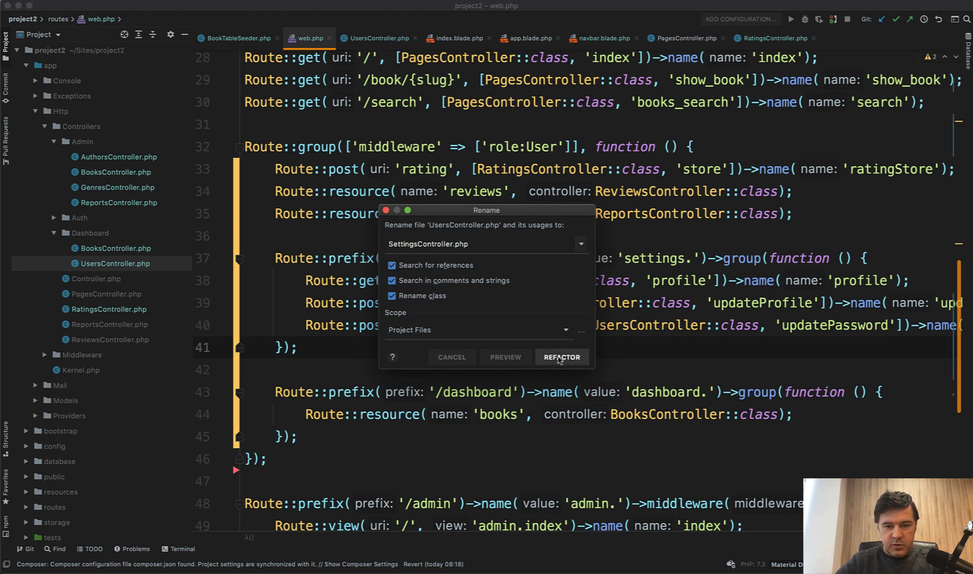
click(562, 357)
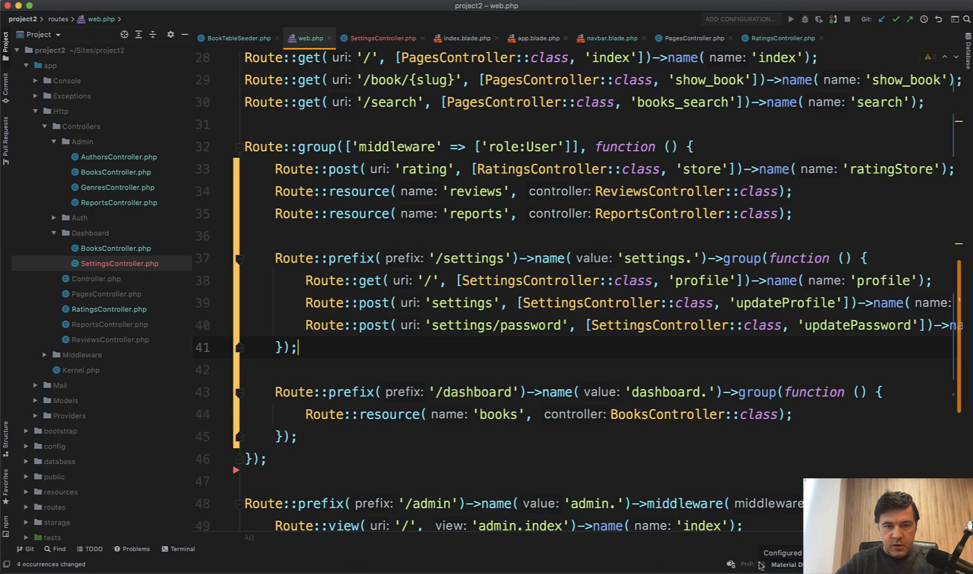
Remove the unused DashboardController import and review the renamed SettingsController.
double_click(544, 281)
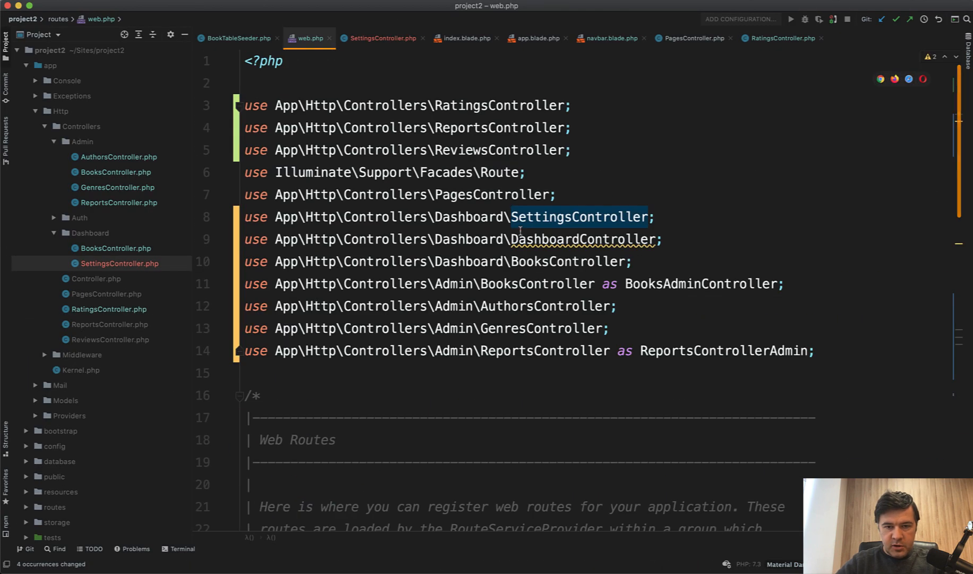
double_click(469, 239)
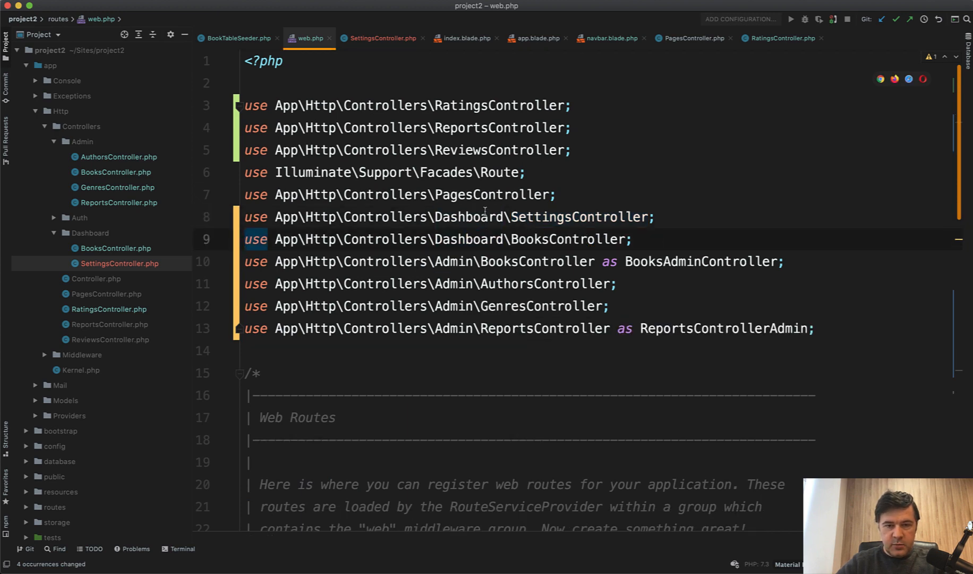
click(380, 38)
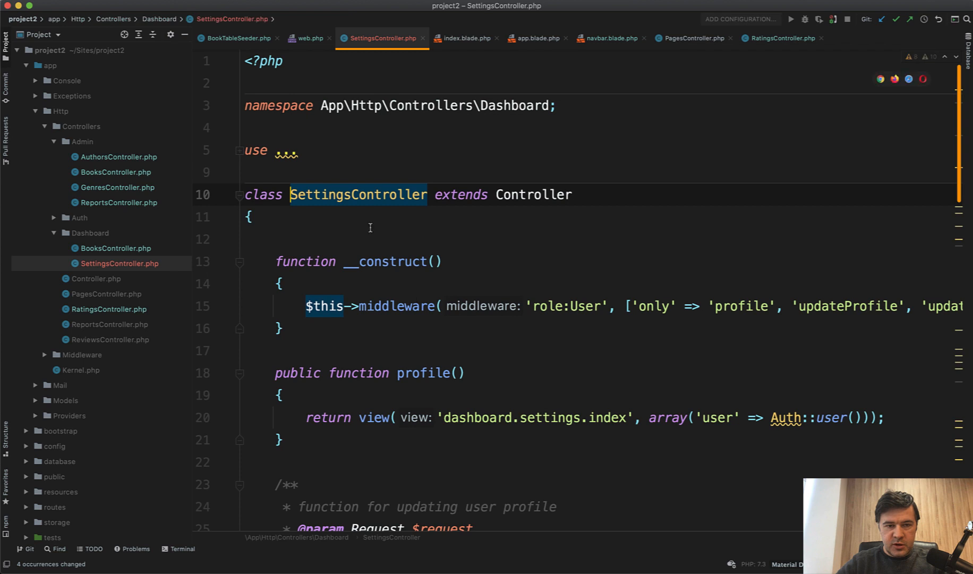
click(364, 239)
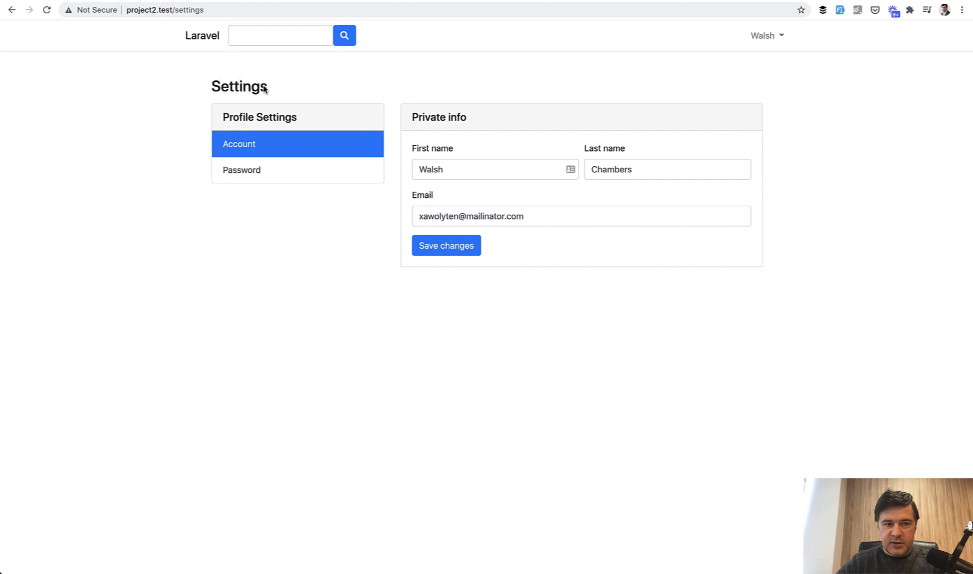
Back in PhpStorm, confirm the settings.profile navbar link and inspect the Dashboard controllers in the Project tree.
click(765, 35)
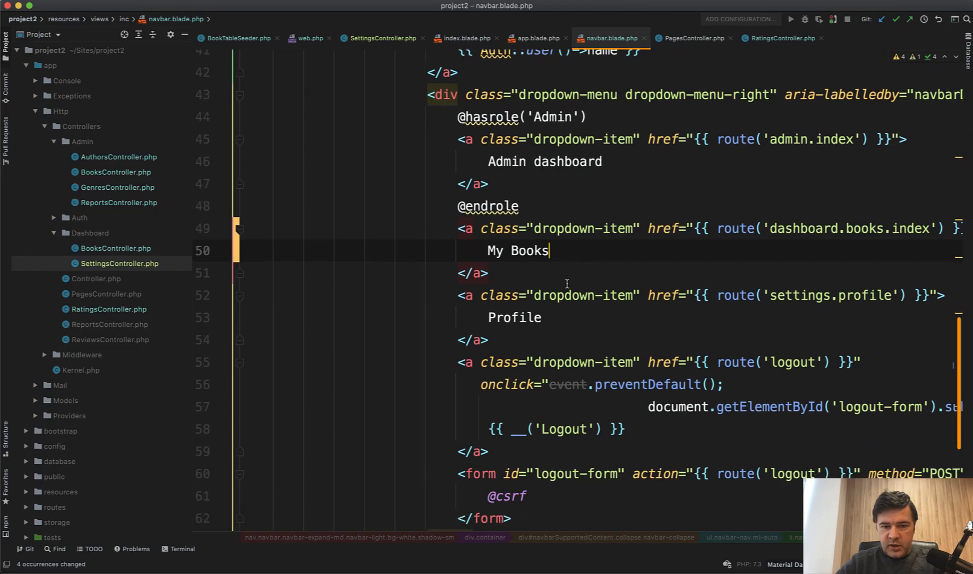
text(SettingsController::class, 'profile'])->name('profile');)
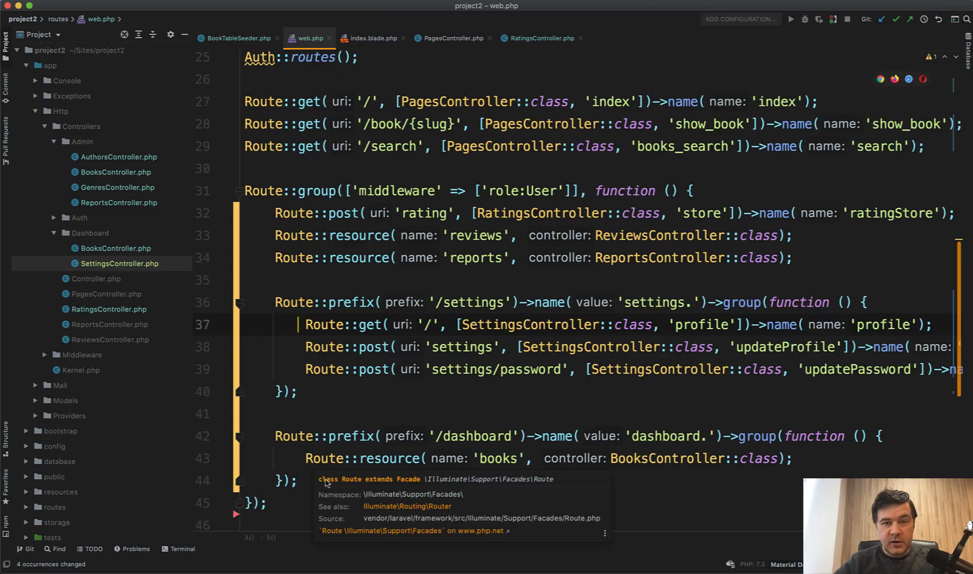
click(279, 212)
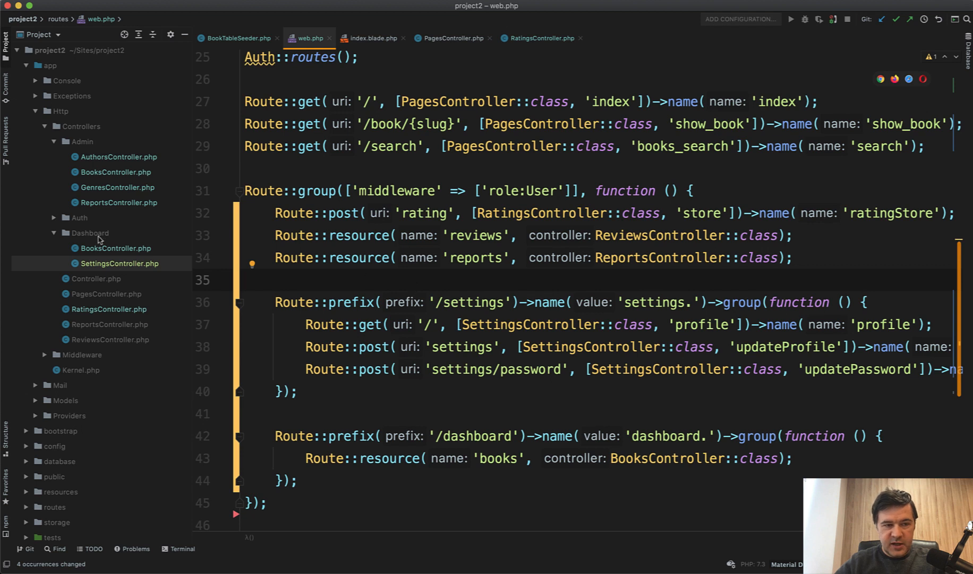
click(115, 249)
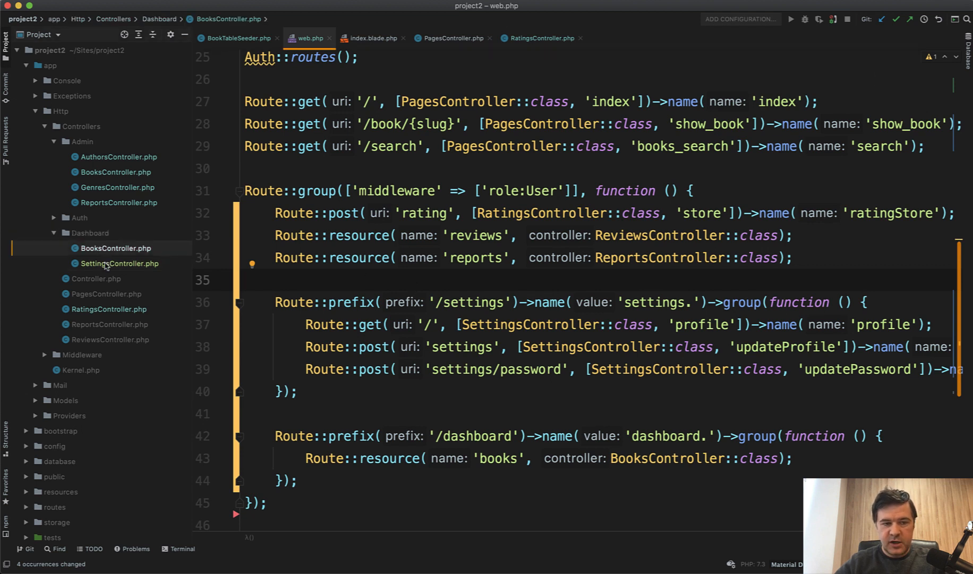
click(119, 263)
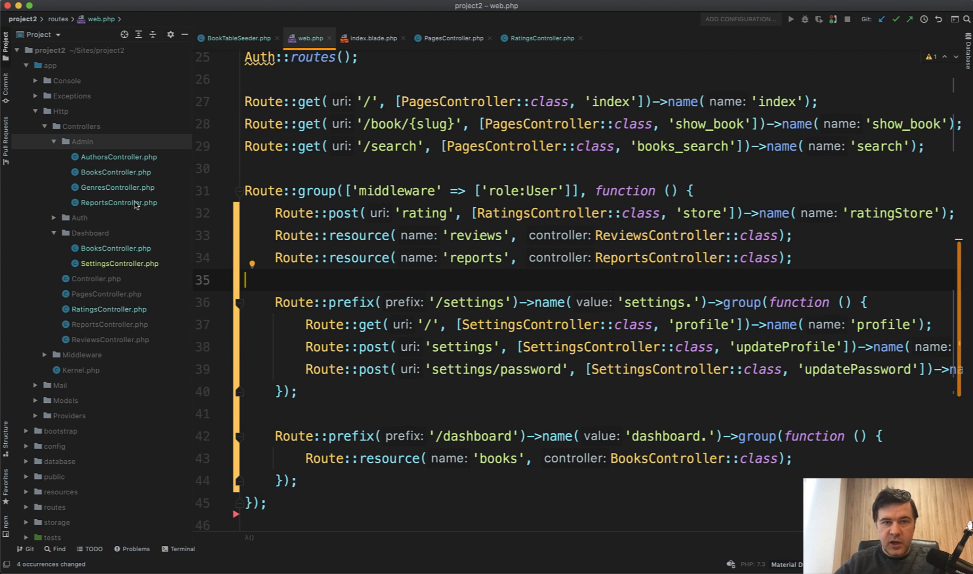
mouse_move(91, 128)
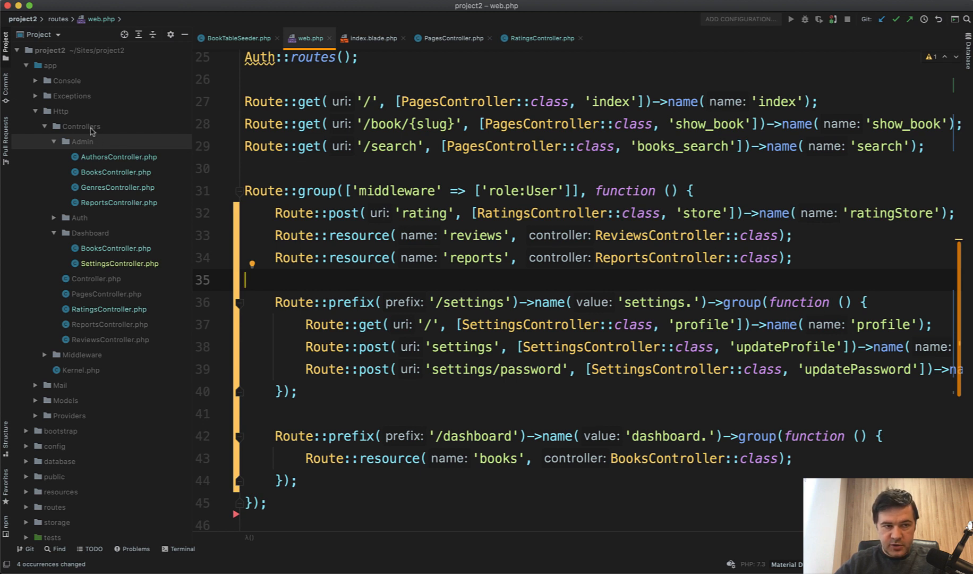
Create a User directory under Controllers and move RatingsController into it.
right_click(80, 126)
text(User)
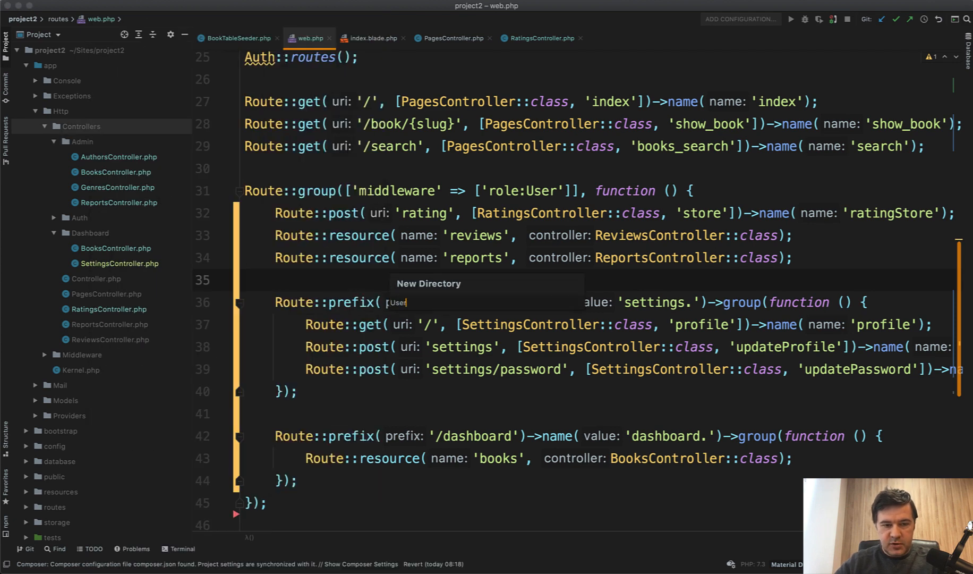
key(Enter)
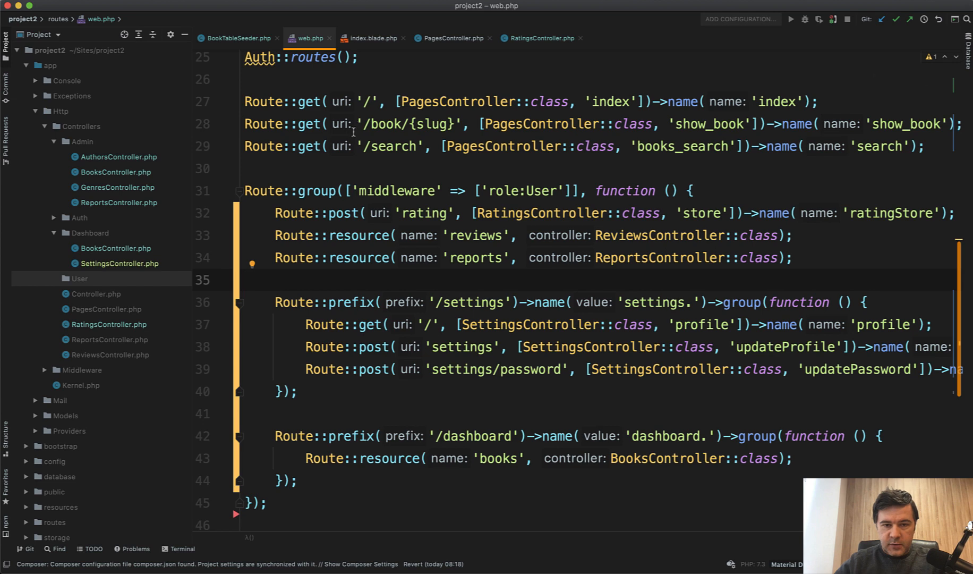
click(108, 324)
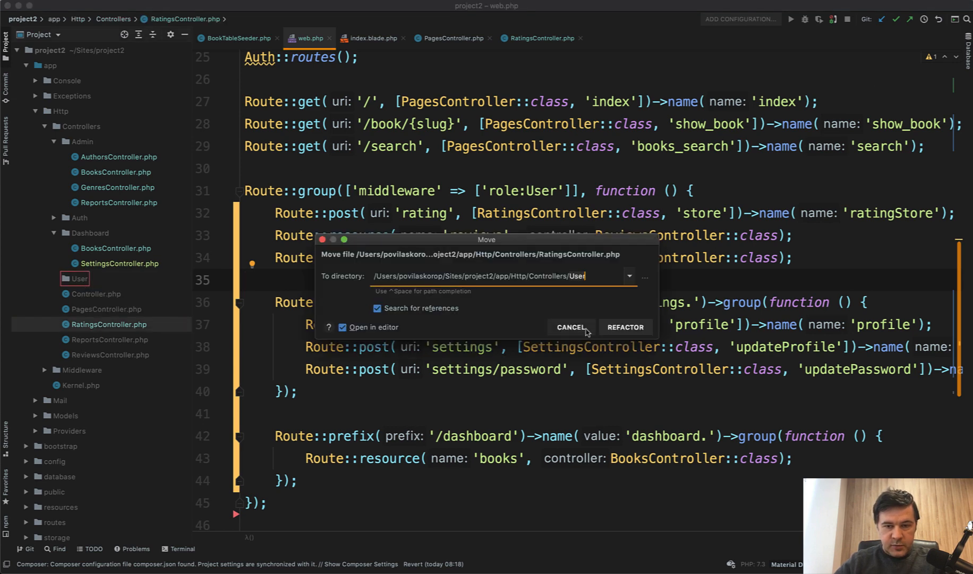
click(572, 328)
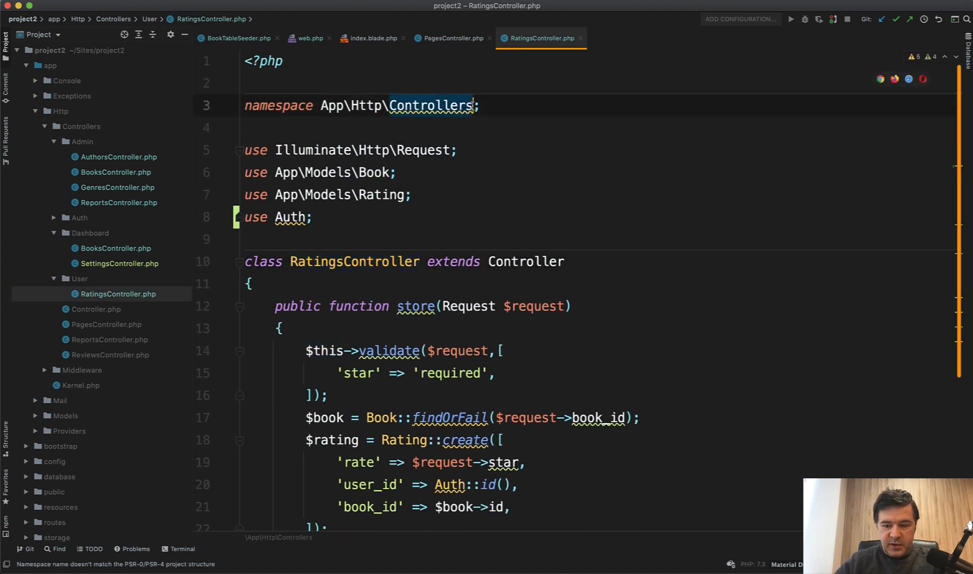
click(453, 38)
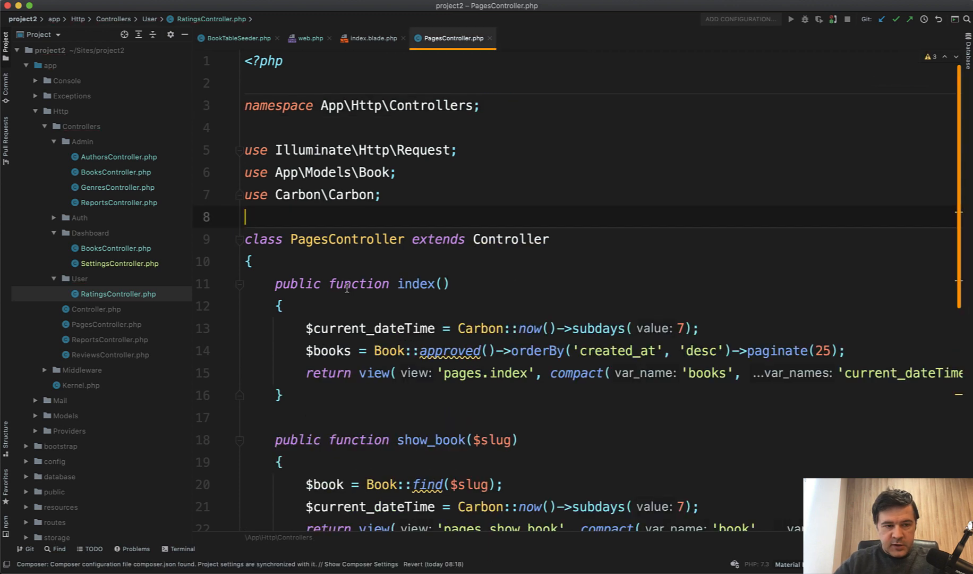
Move ReportsController and ReviewsController into the User folder as well.
click(54, 278)
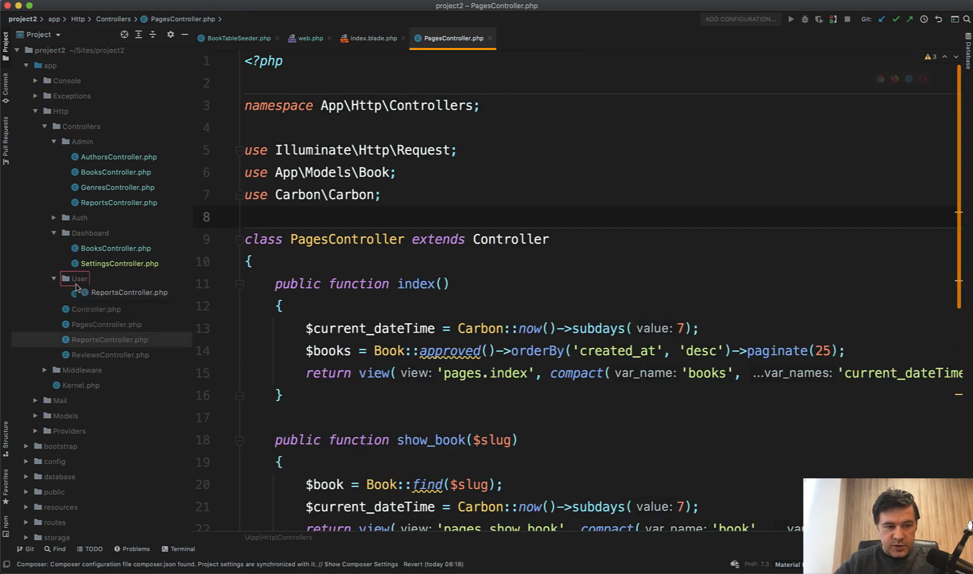
double_click(110, 340)
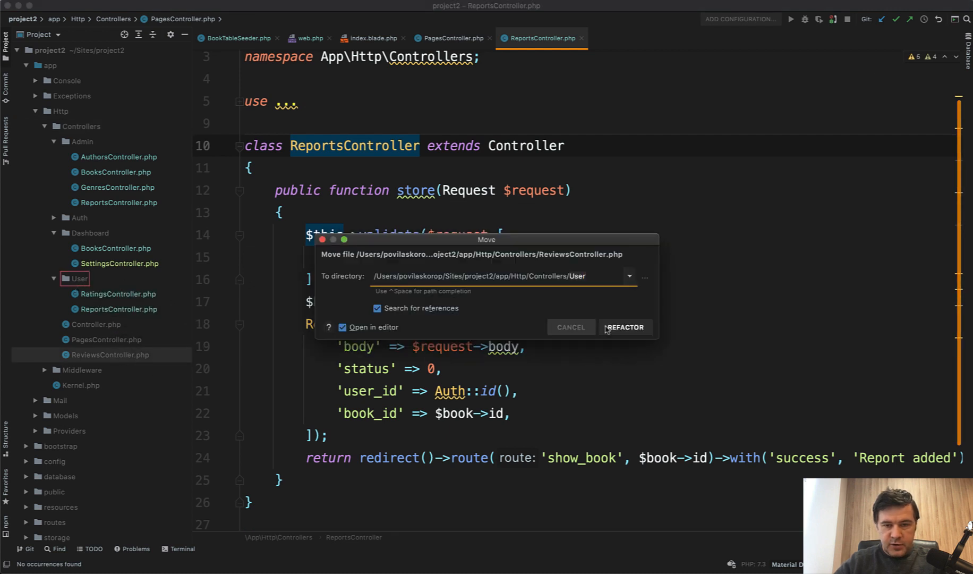
click(624, 327)
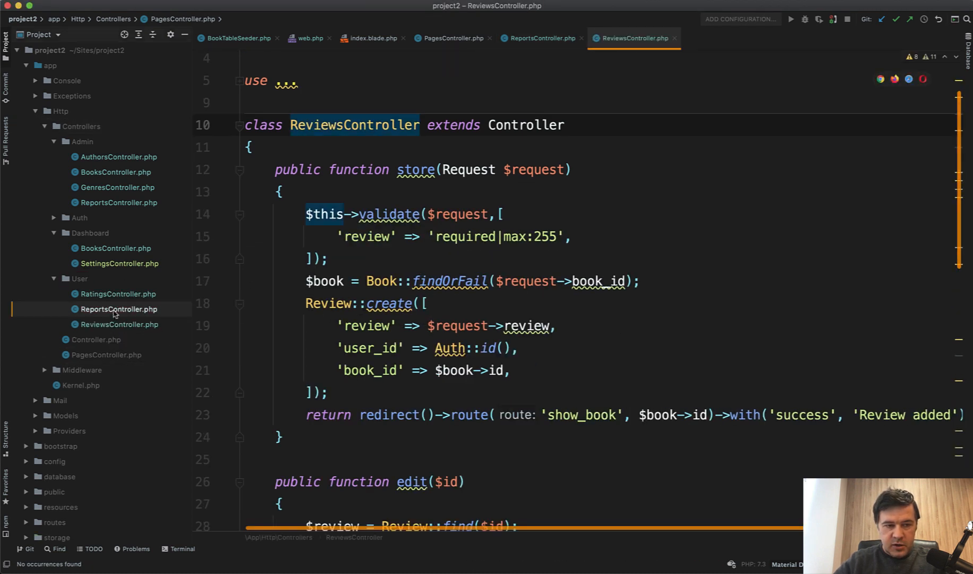
click(119, 309)
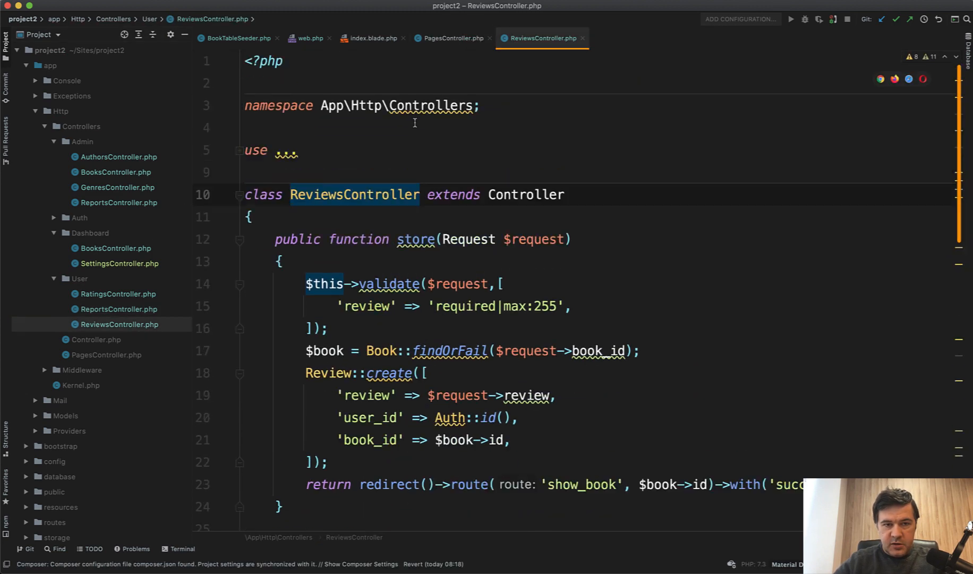
Set the moved controllers' namespace to App\Http\Controllers\User and check the routes imports.
text(\)
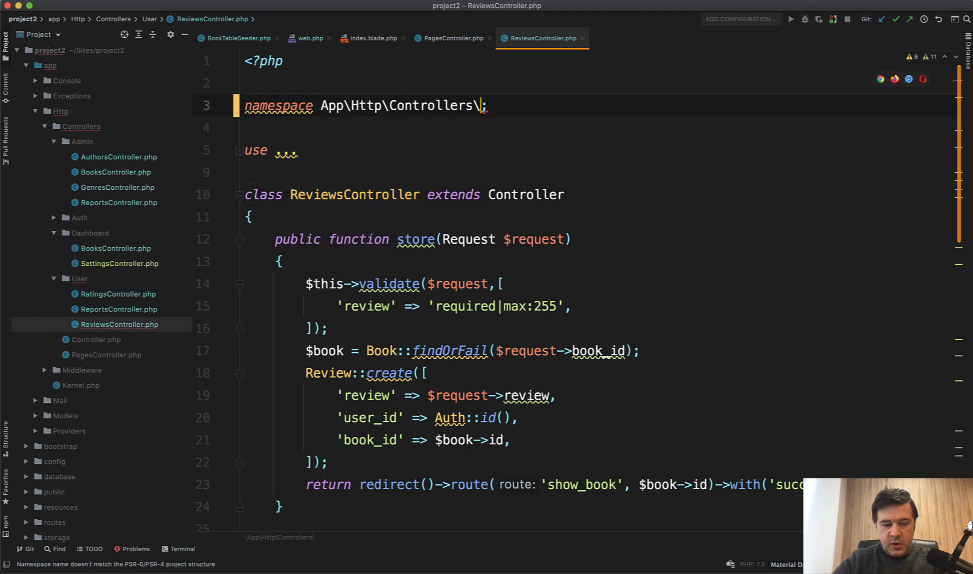
text(User)
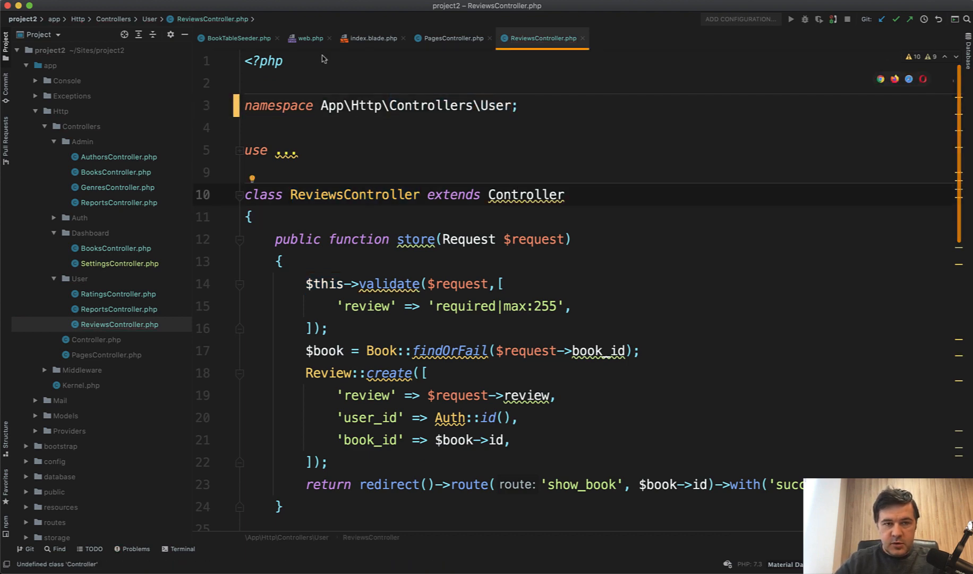
click(306, 38)
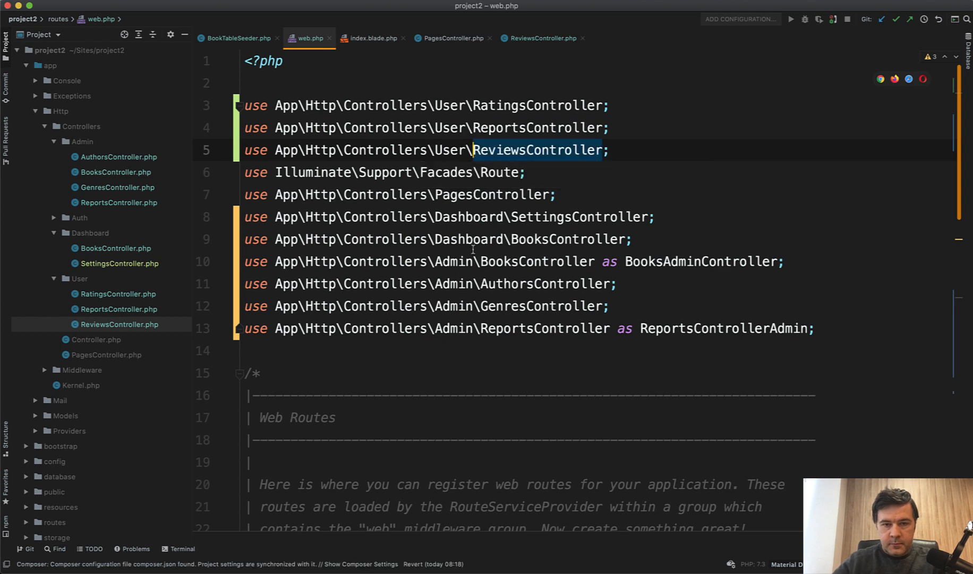
scroll(down, 3)
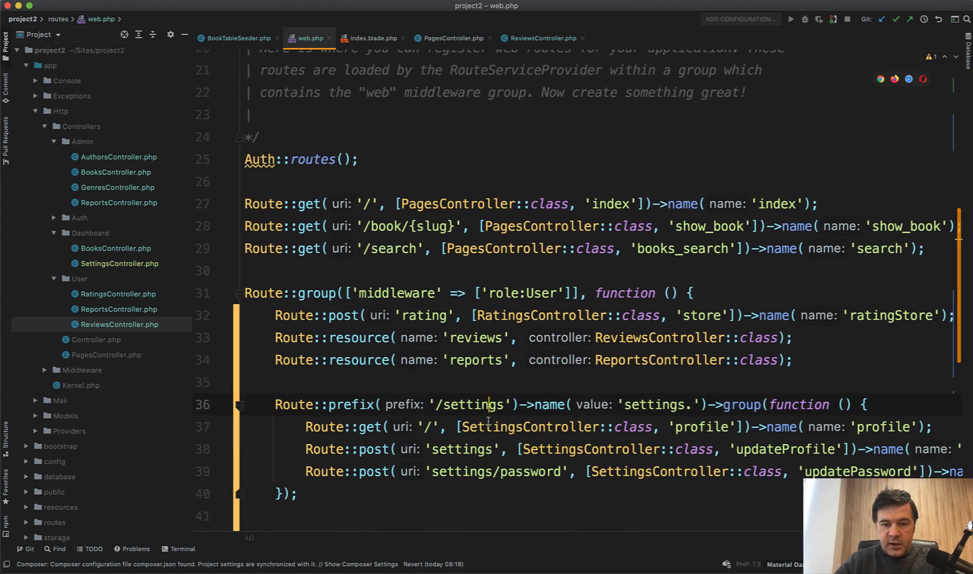
Refactor SettingsController and BooksController into the User folder with namespace App\Http\Controllers\User.
scroll(down, 3)
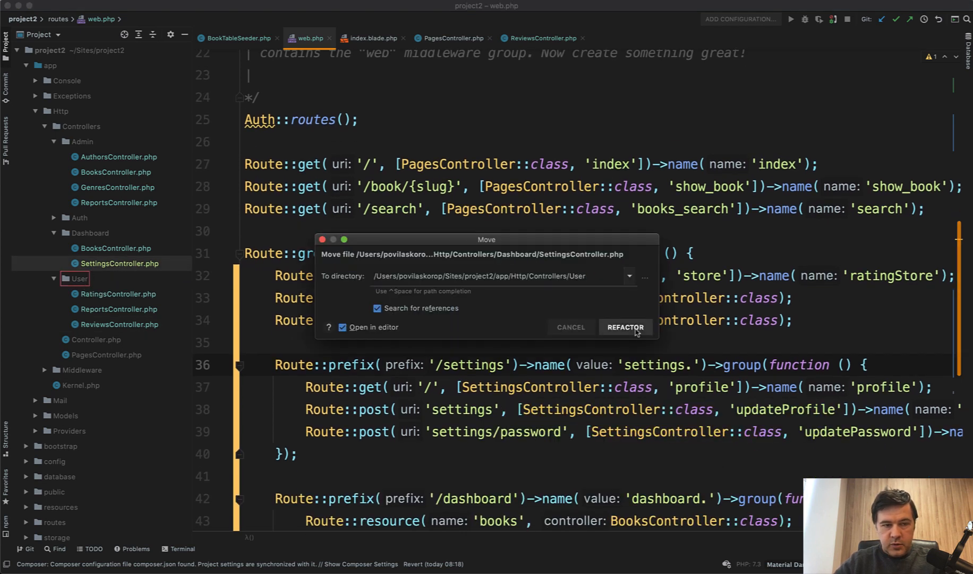
click(625, 327)
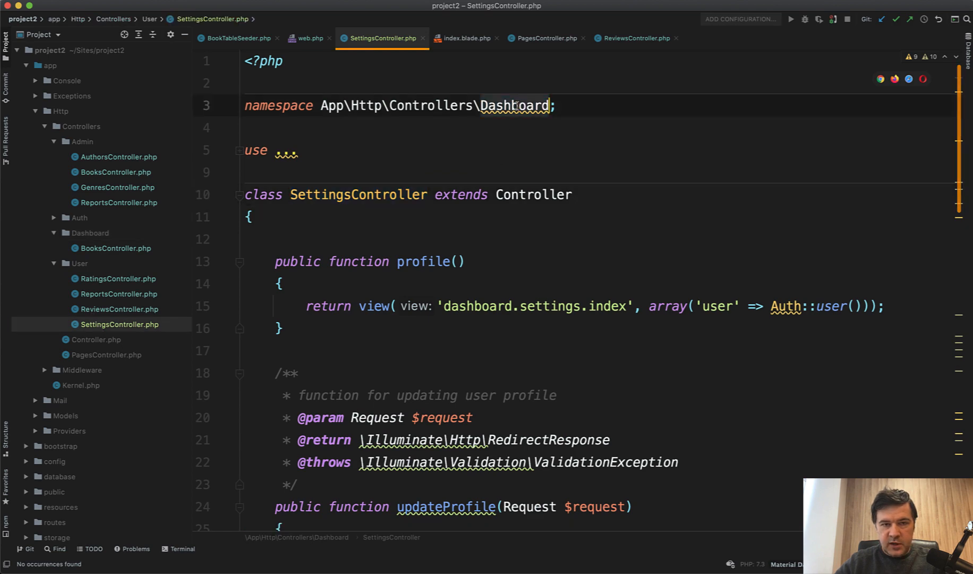
text(User;)
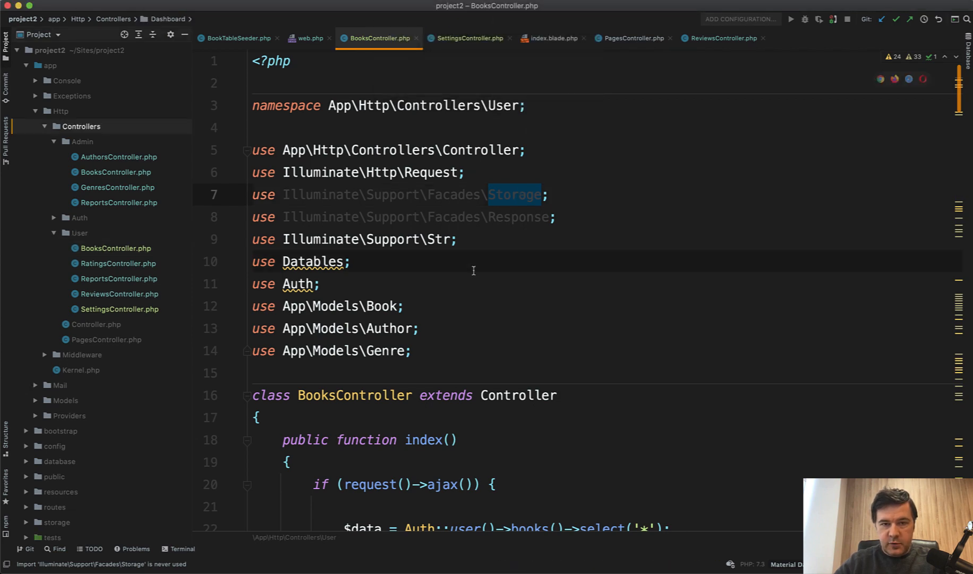
click(308, 38)
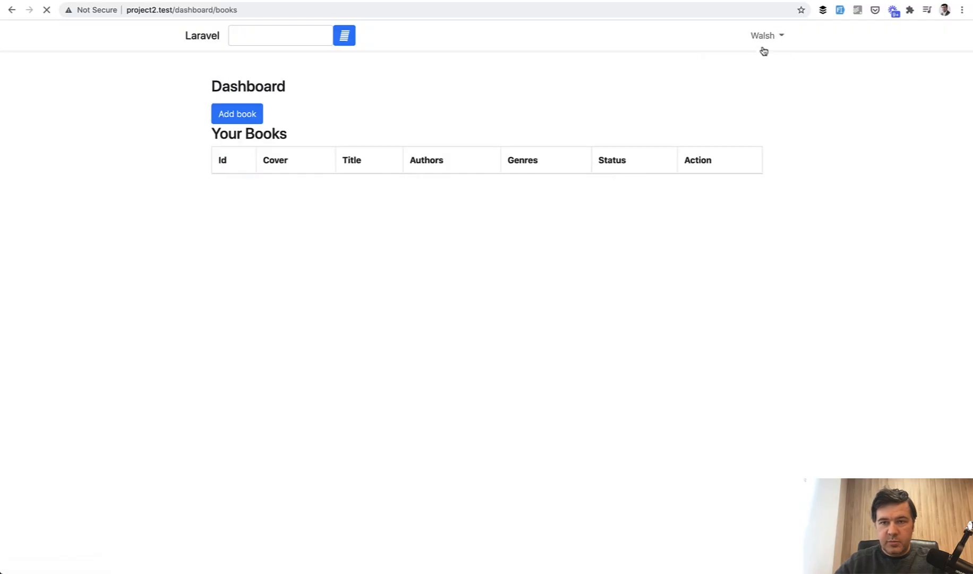
Reload dashboard/books in Chrome and expand the signed-in user's navbar dropdown.
click(237, 114)
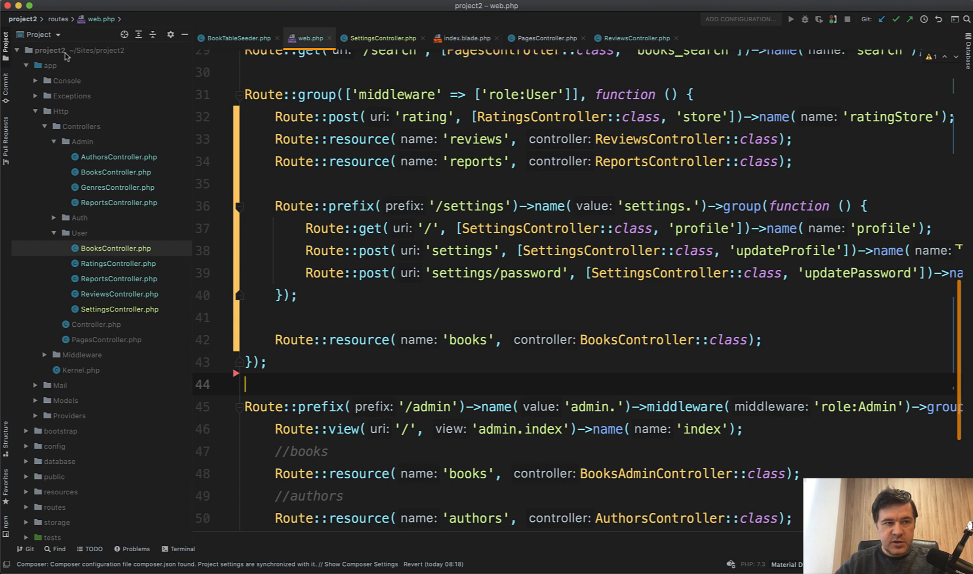
Search the project for 'dashboard', then restore the Route::prefix('/dashboard') group around the books resource.
text(dashboard)
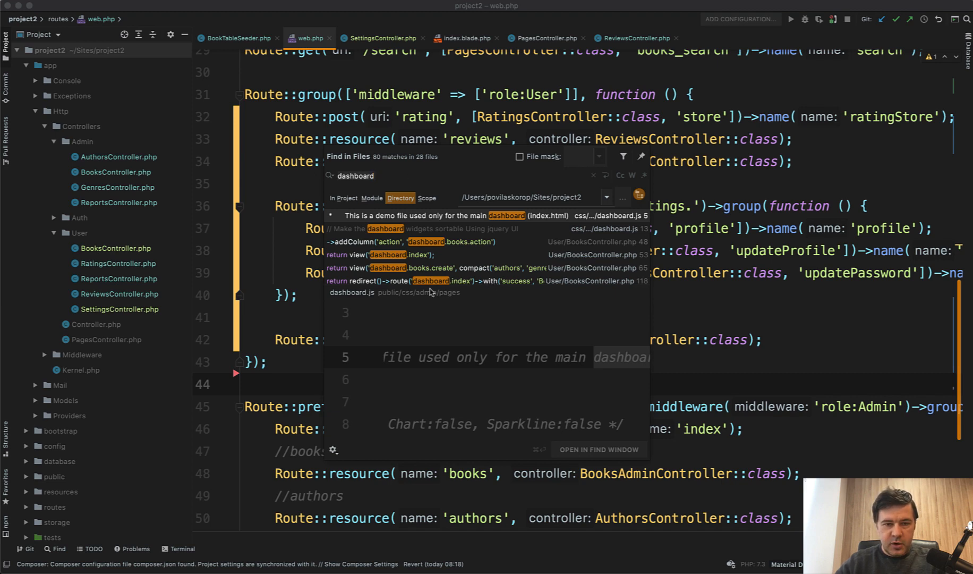
key(Escape)
text(Route::prefix('/dashboard')->name('dashboard.')->group(function () {)
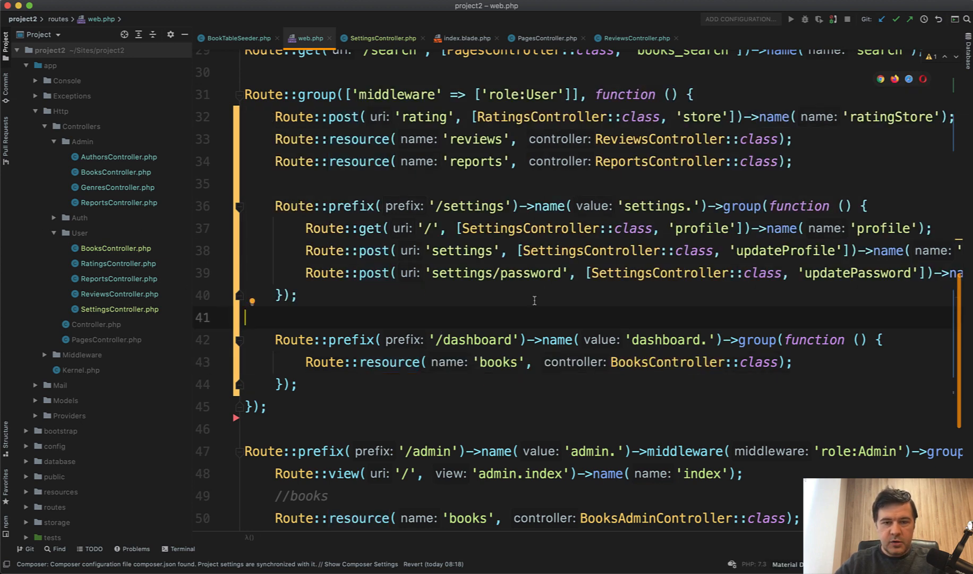
mouse_move(519, 281)
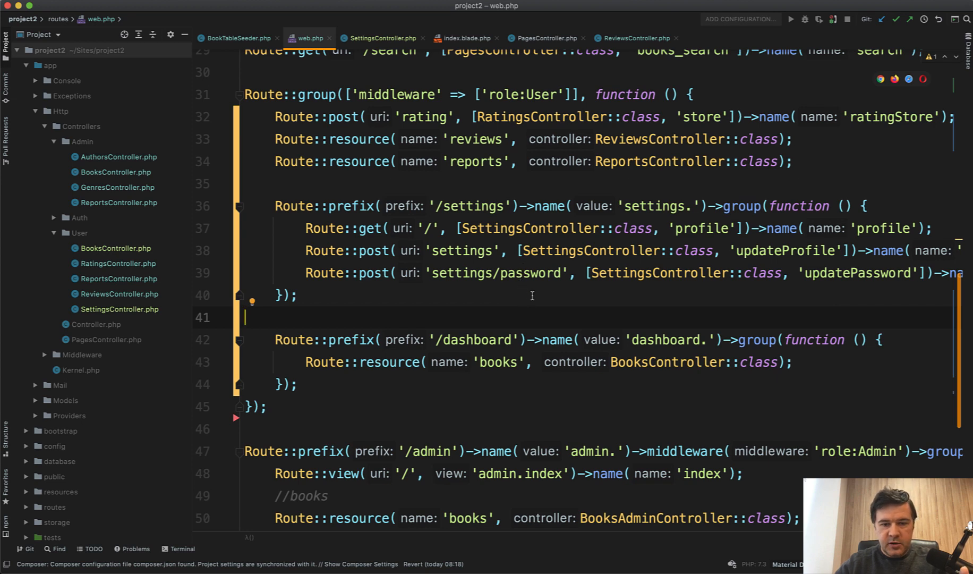
click(476, 340)
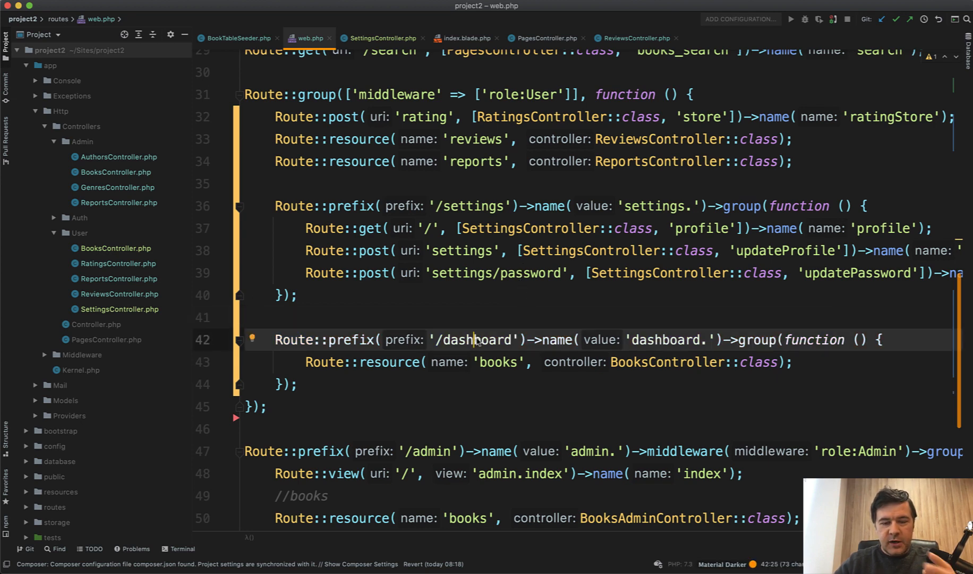